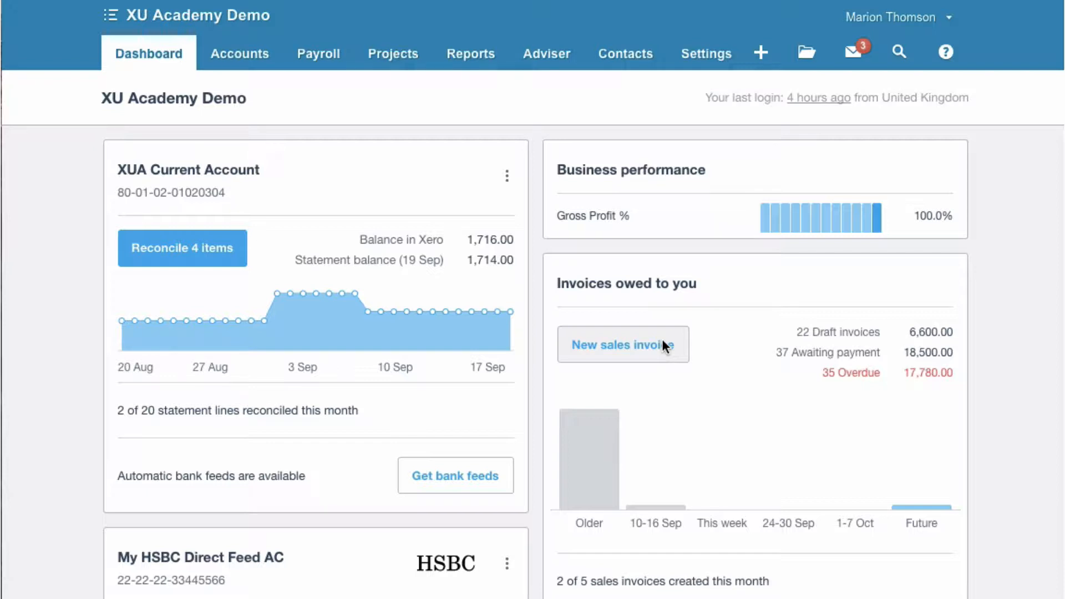
mouse_move(428, 174)
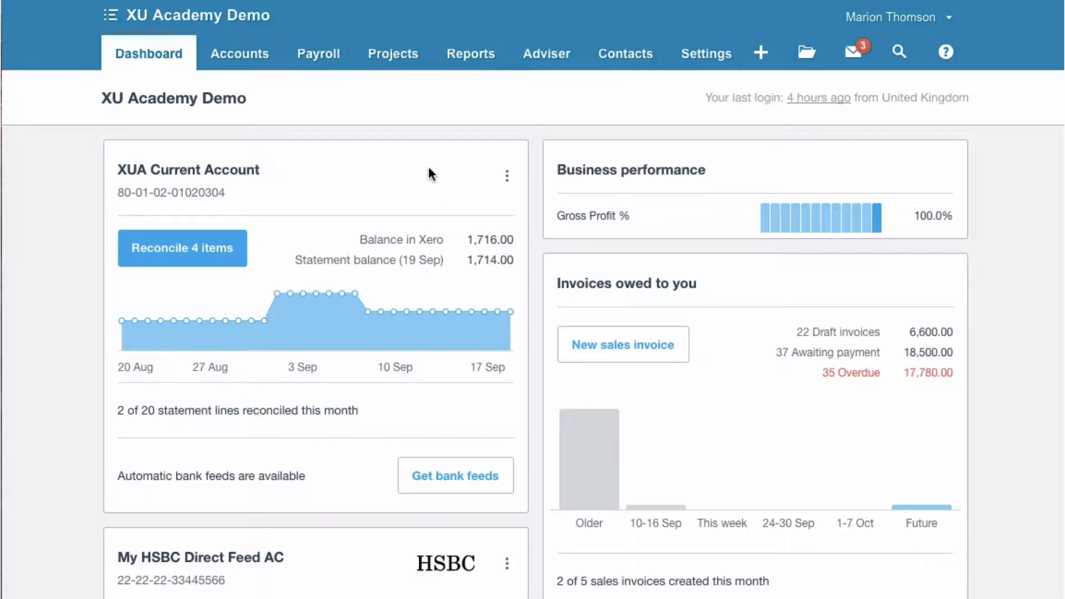
mouse_move(502, 173)
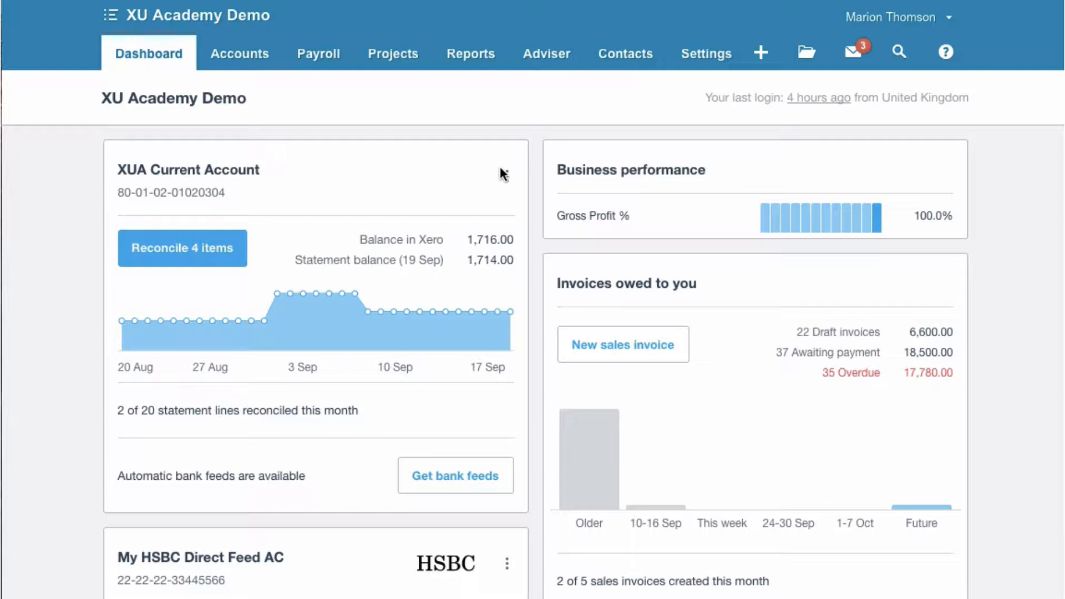
mouse_move(342, 146)
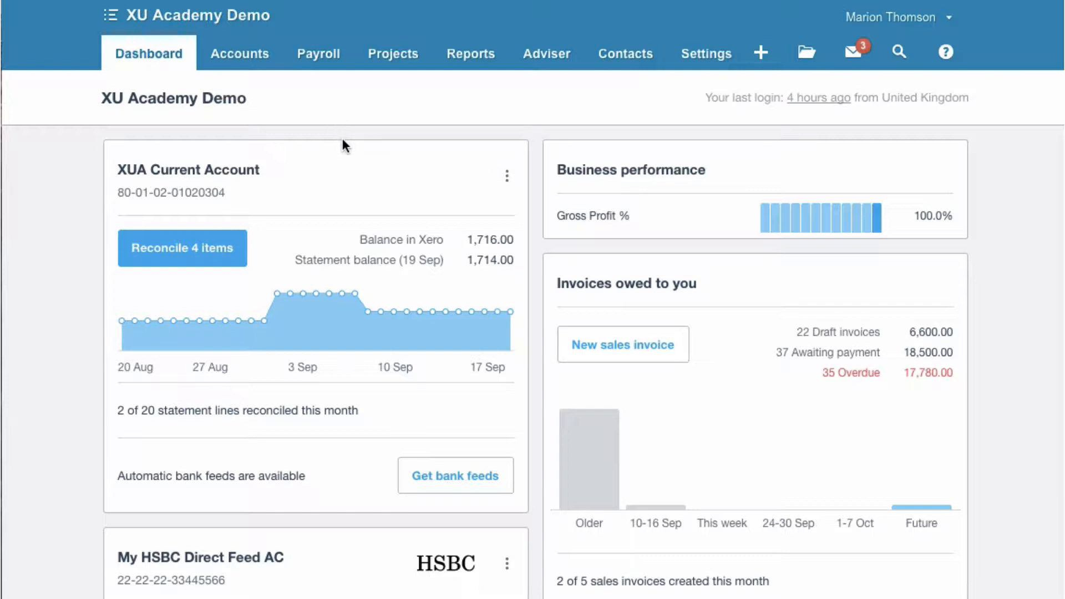
mouse_move(341, 191)
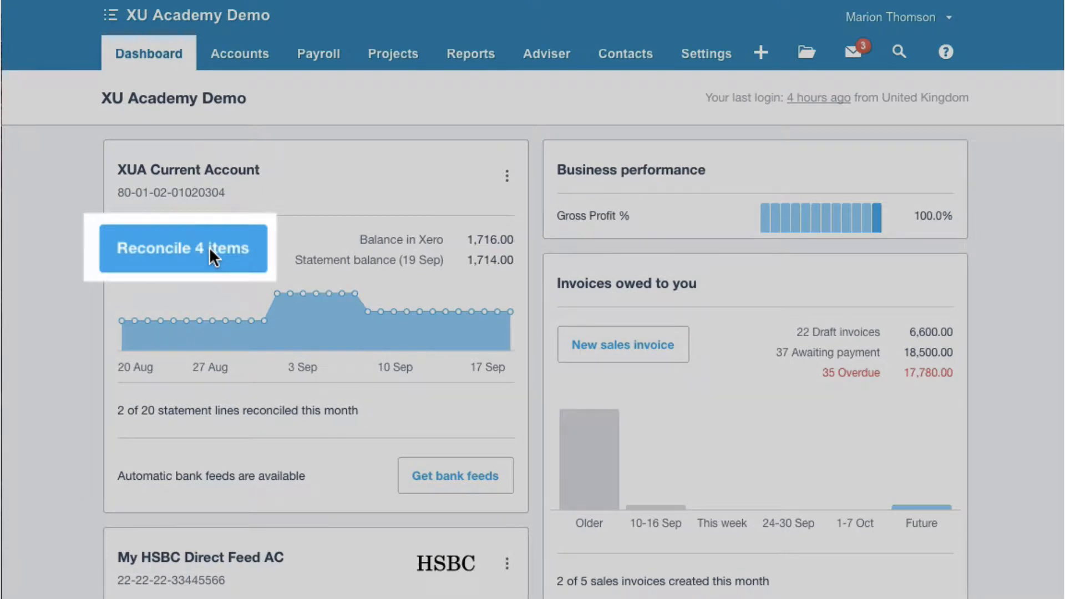
mouse_move(271, 219)
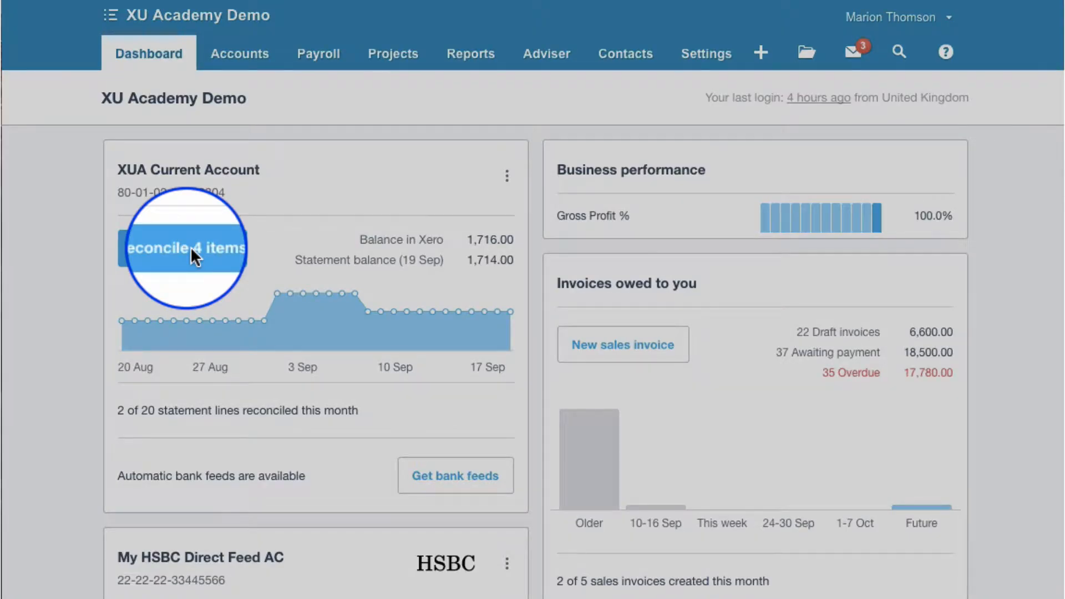
Step: Go into 'Reconcile 4 items' for XUA Current Account and view the four statement lines
click(185, 246)
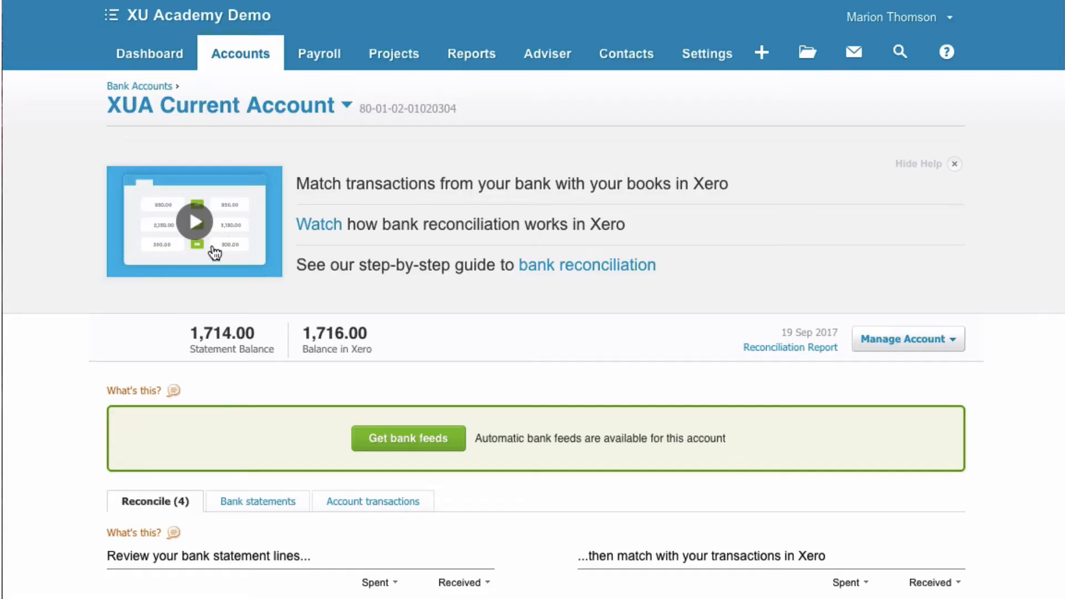
scroll(down, 3)
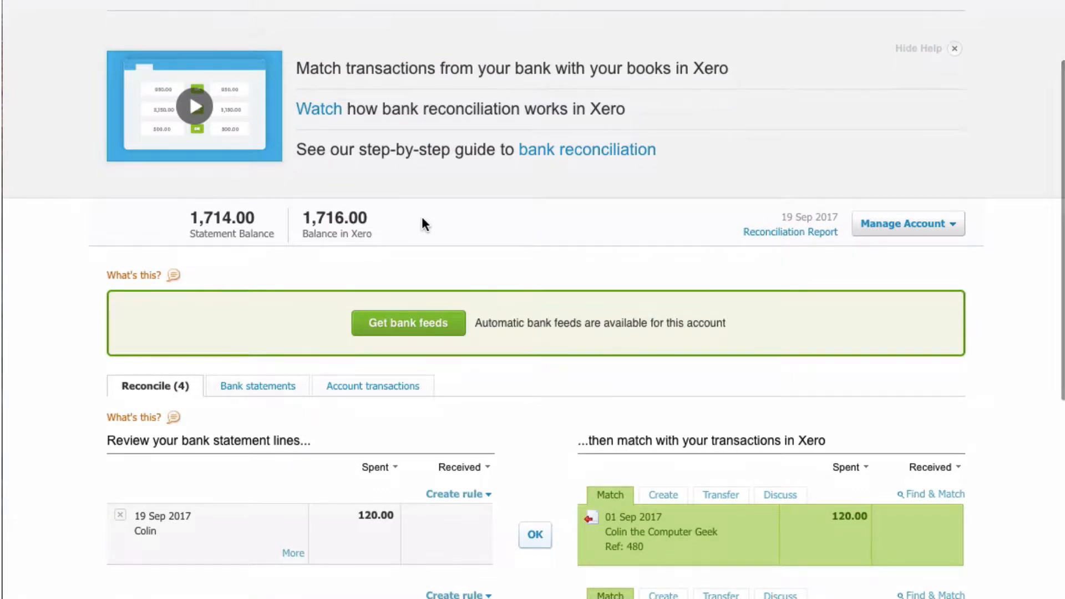
mouse_move(509, 322)
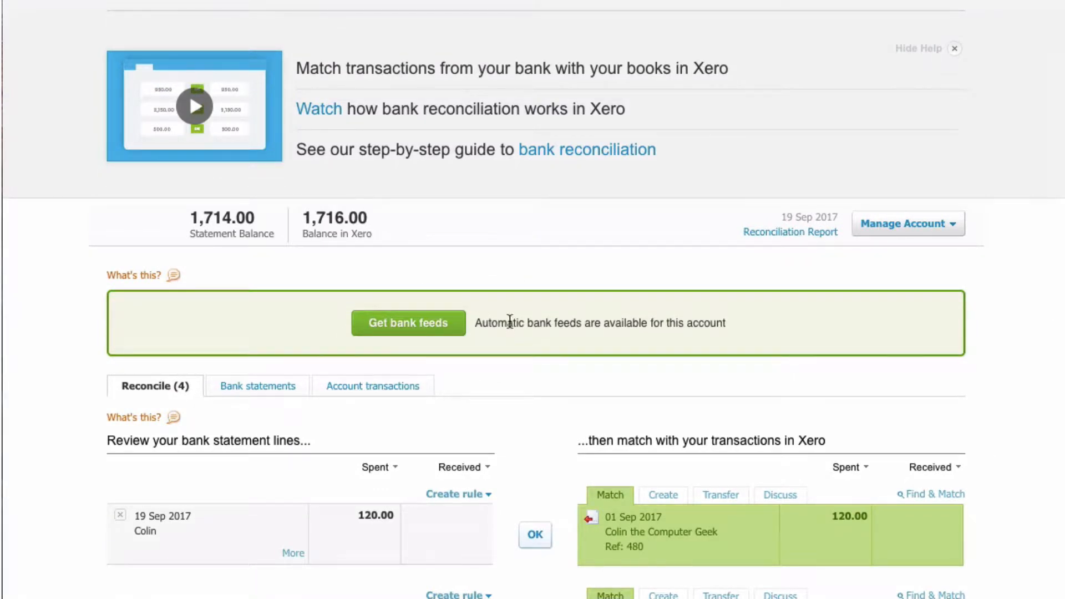
scroll(down, 3)
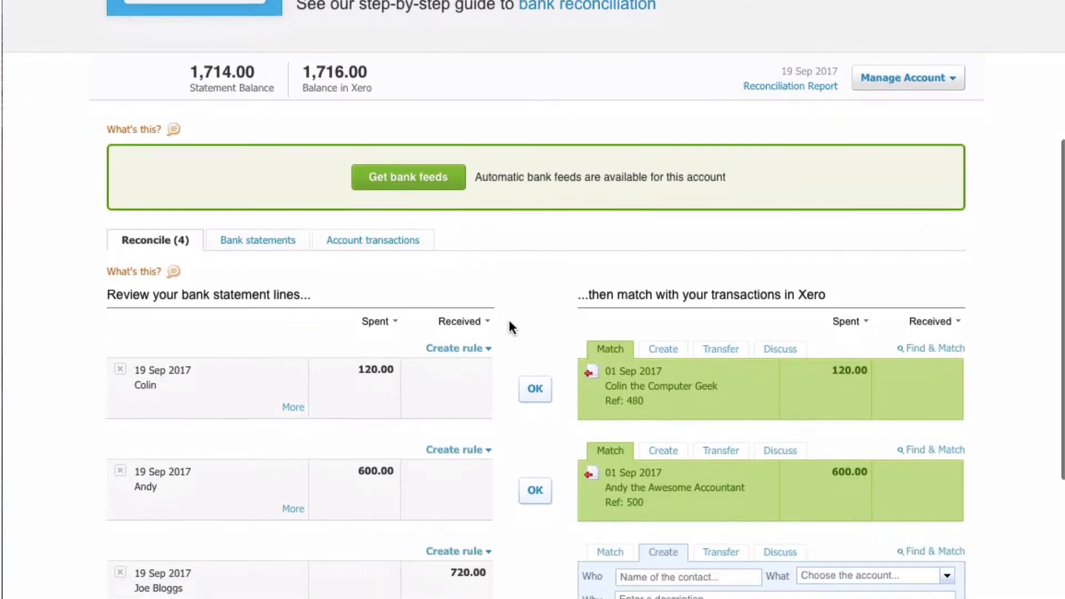
mouse_move(550, 183)
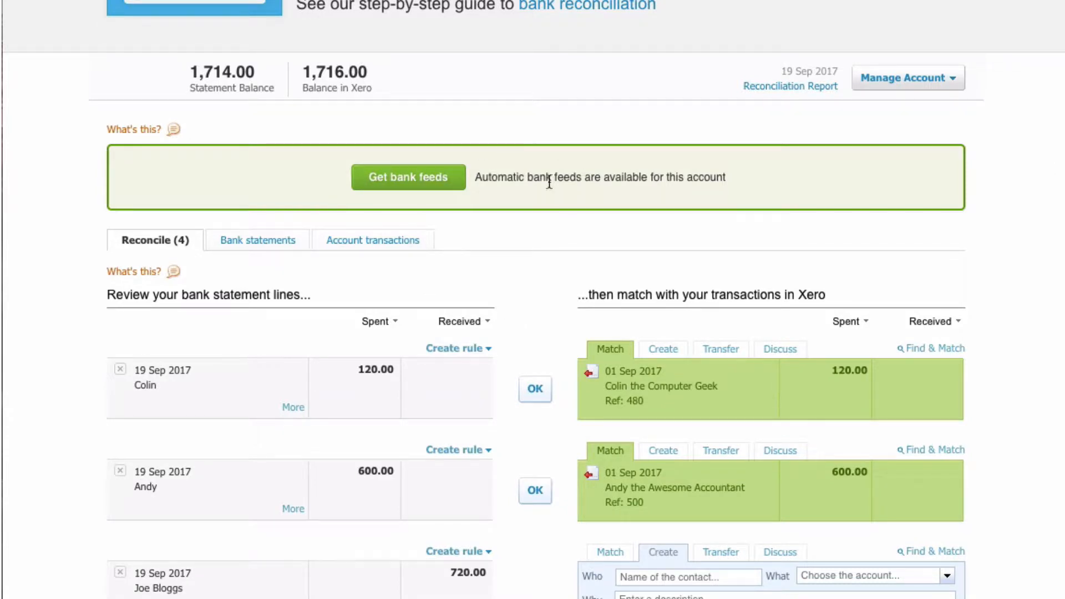
scroll(down, 3)
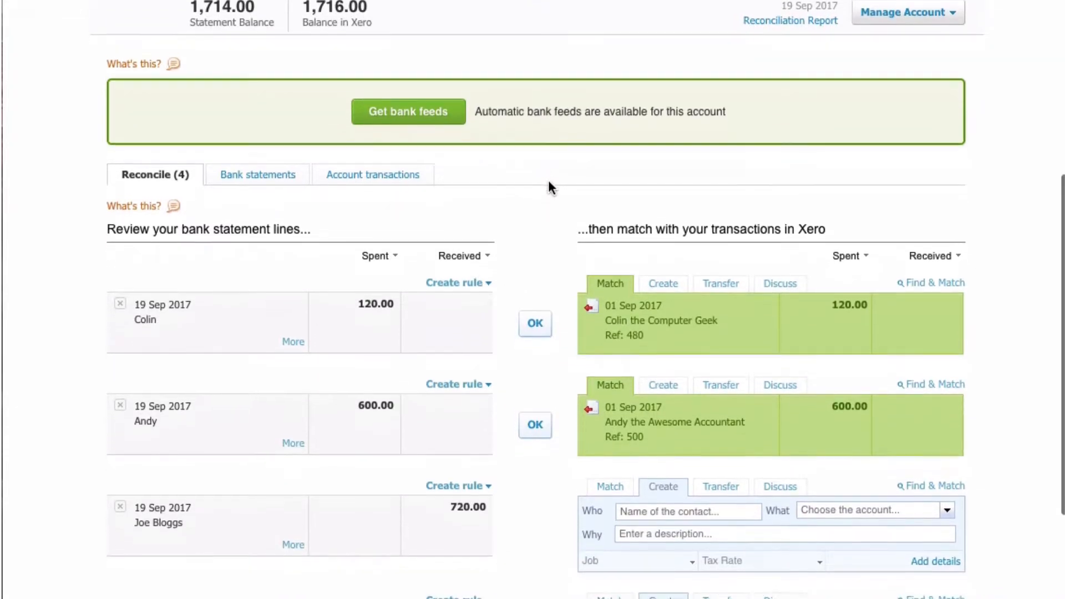
scroll(down, 3)
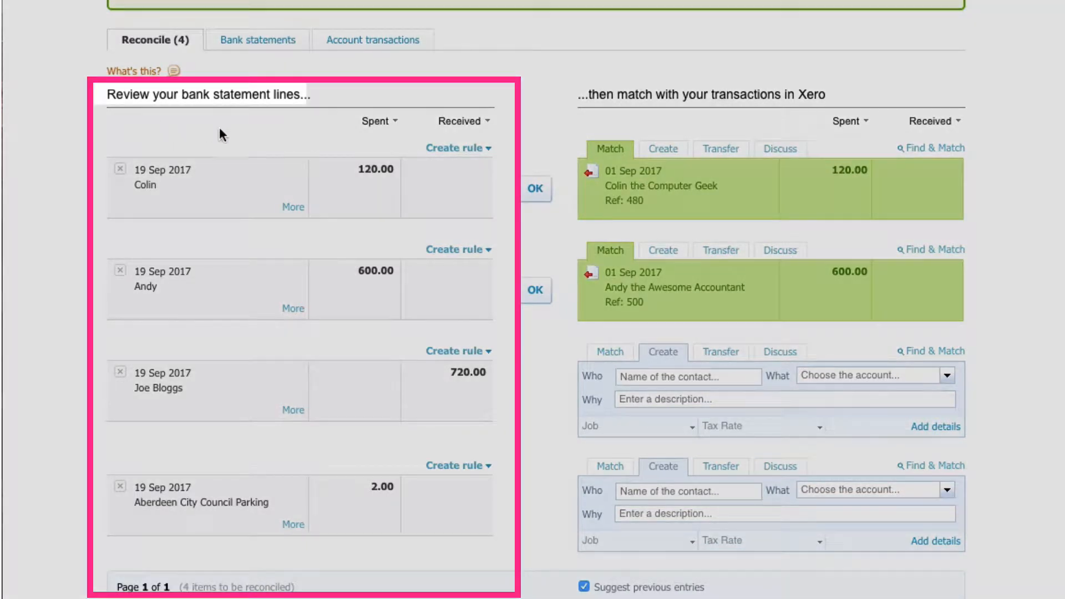
mouse_move(506, 130)
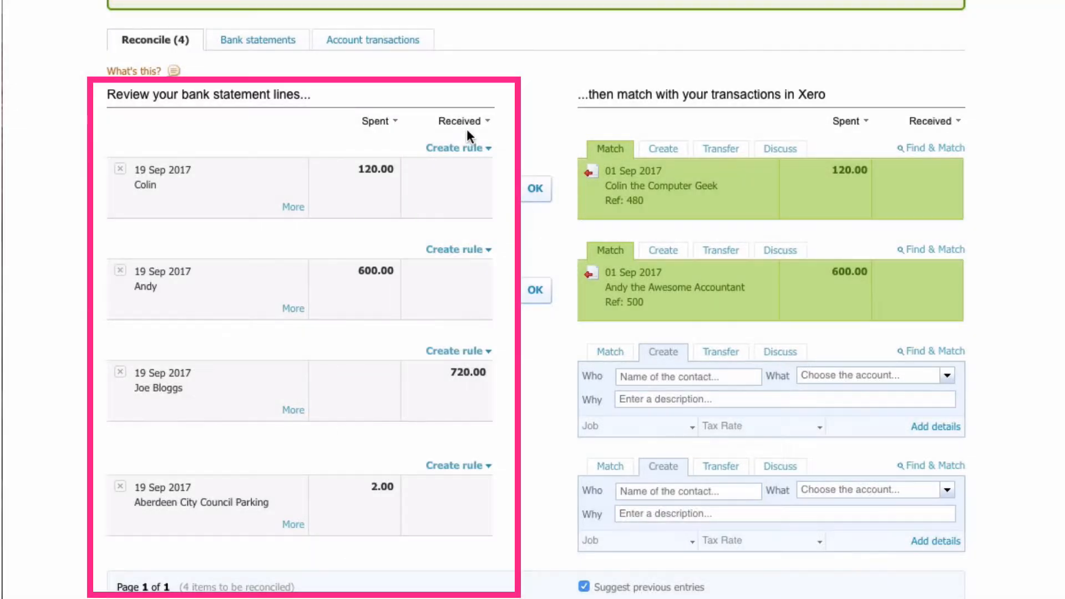
mouse_move(225, 176)
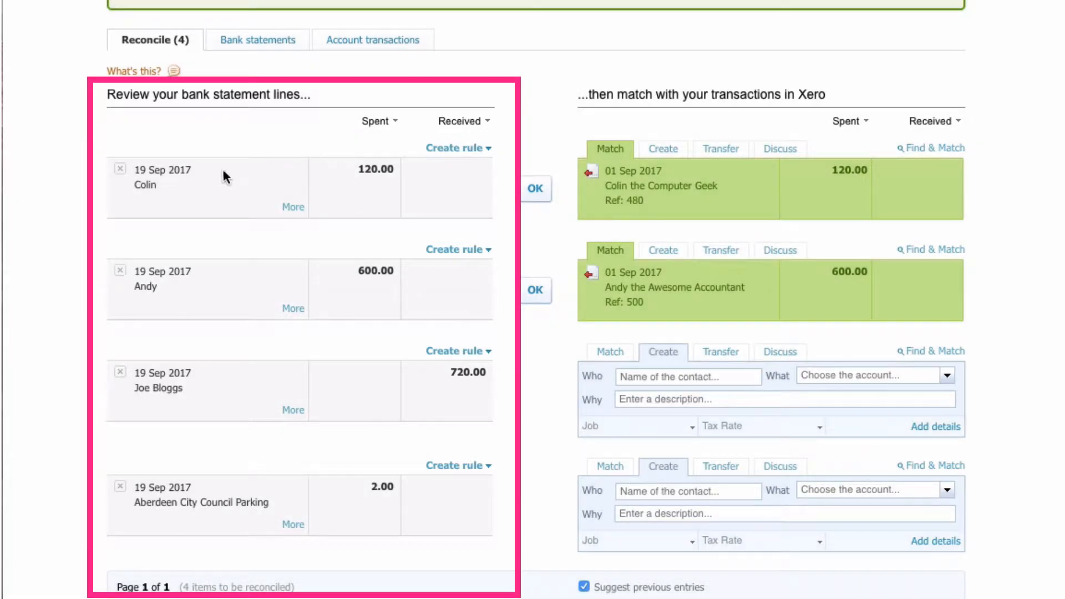
mouse_move(339, 189)
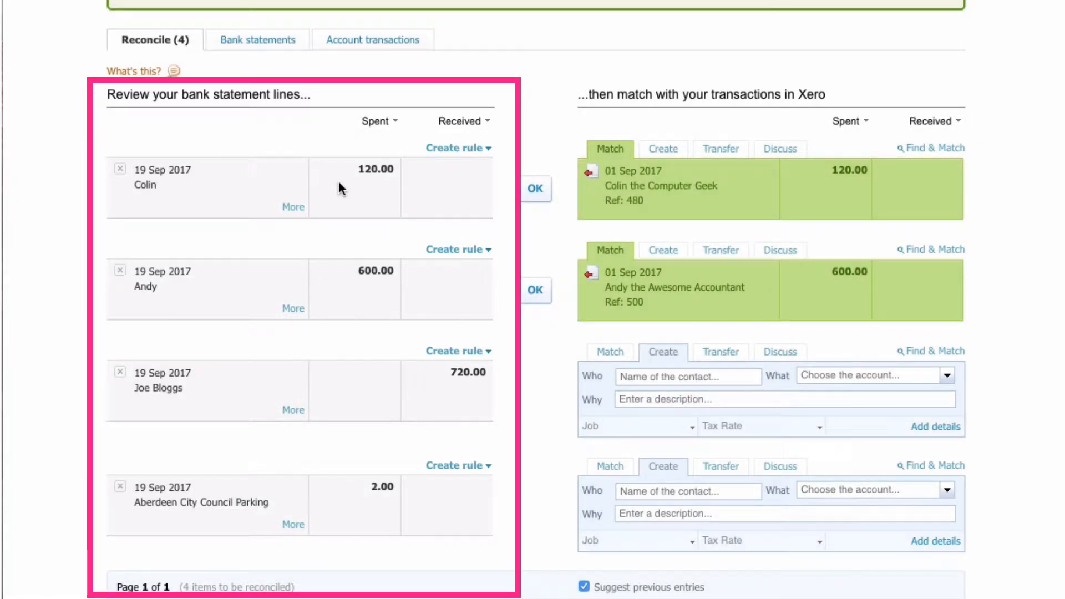
mouse_move(169, 195)
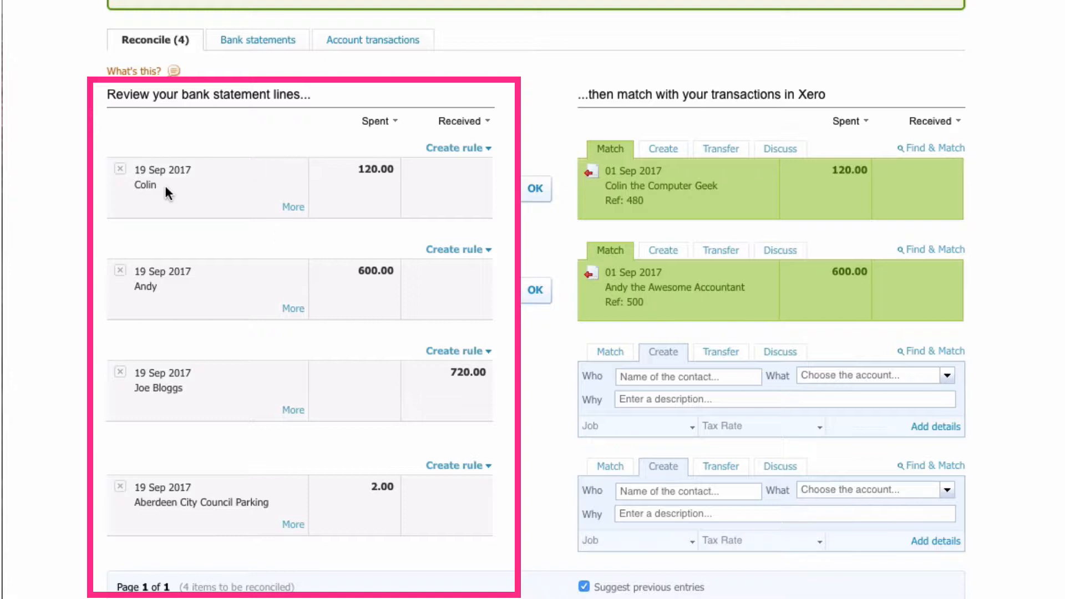
mouse_move(290, 185)
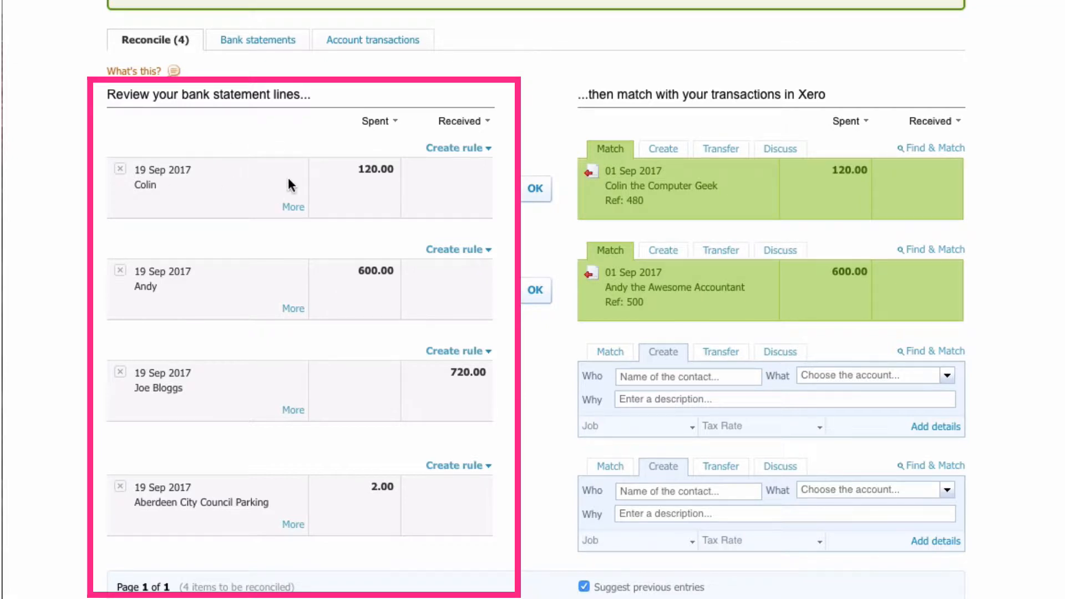
mouse_move(383, 197)
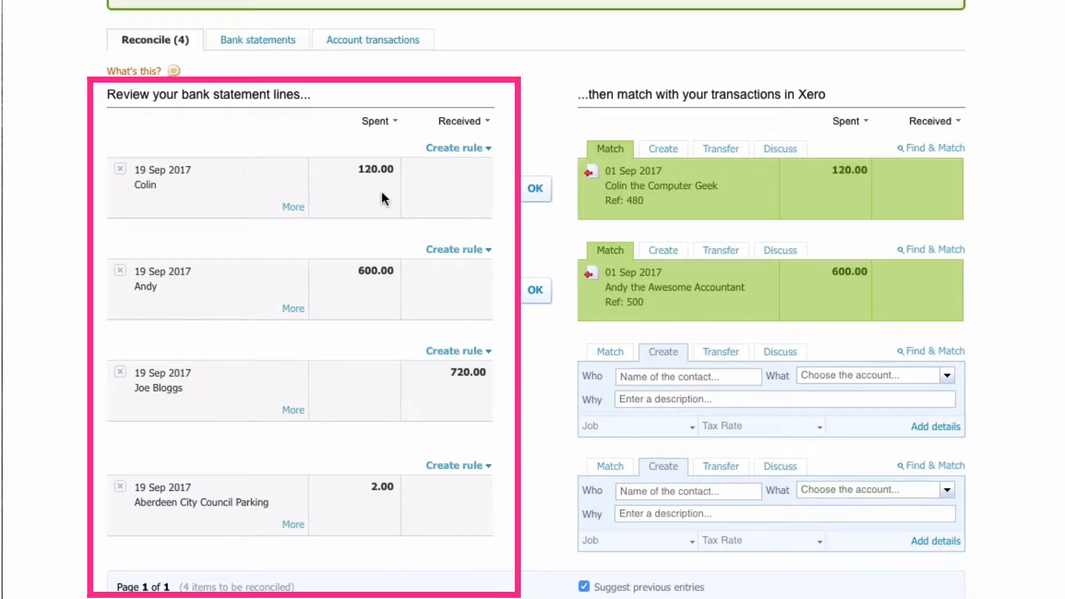
mouse_move(721, 147)
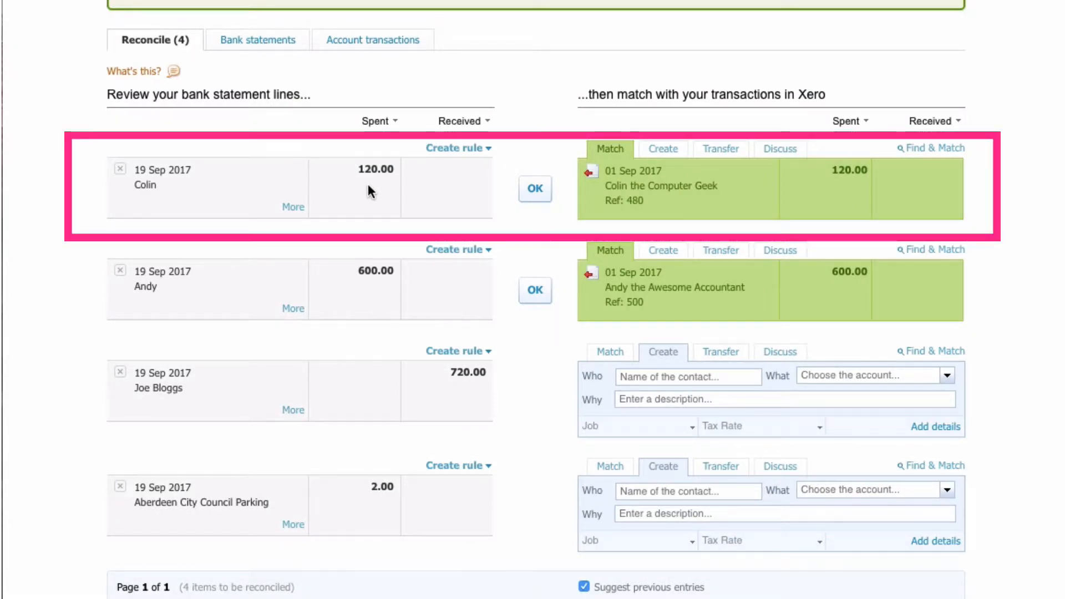
mouse_move(540, 143)
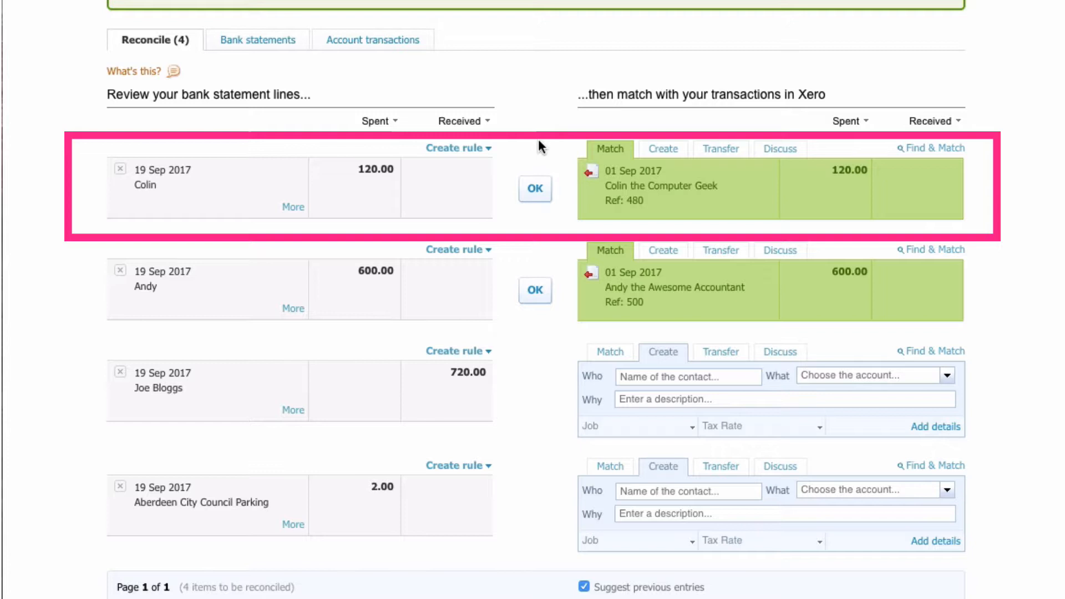
mouse_move(682, 143)
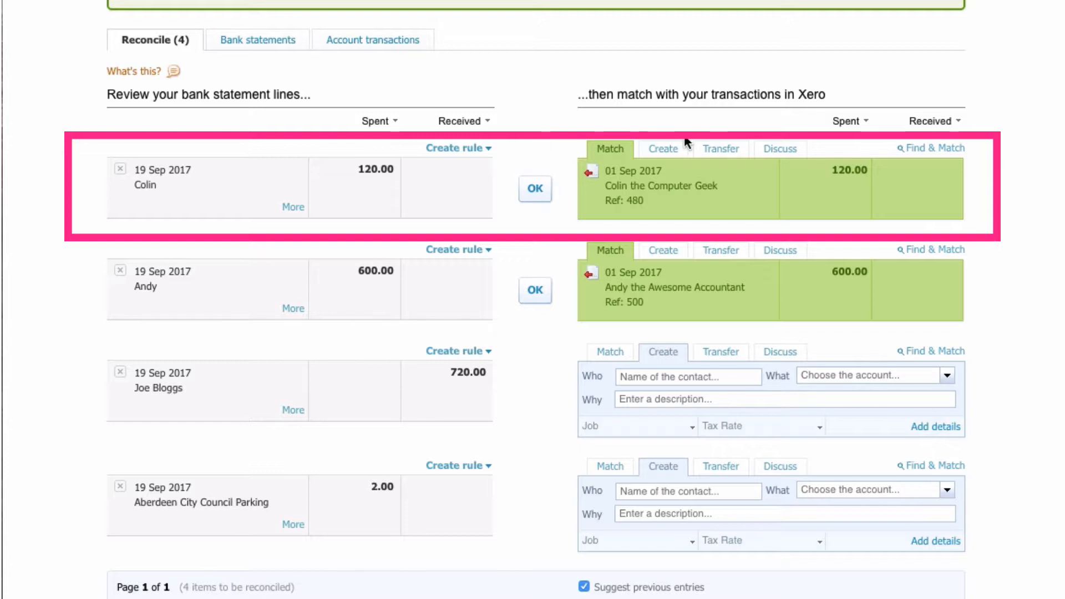
mouse_move(737, 143)
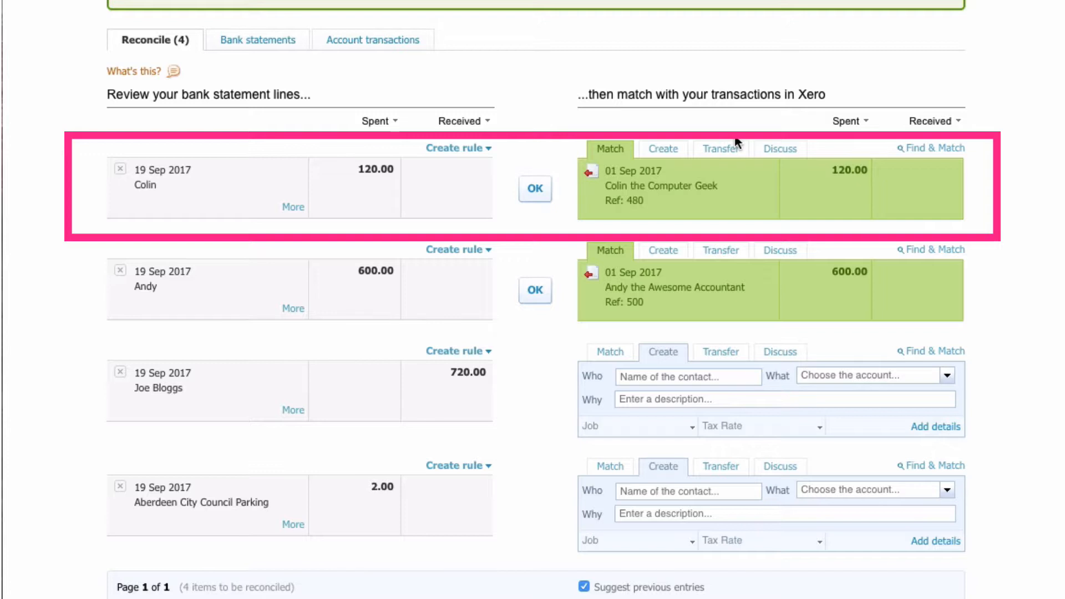
mouse_move(749, 188)
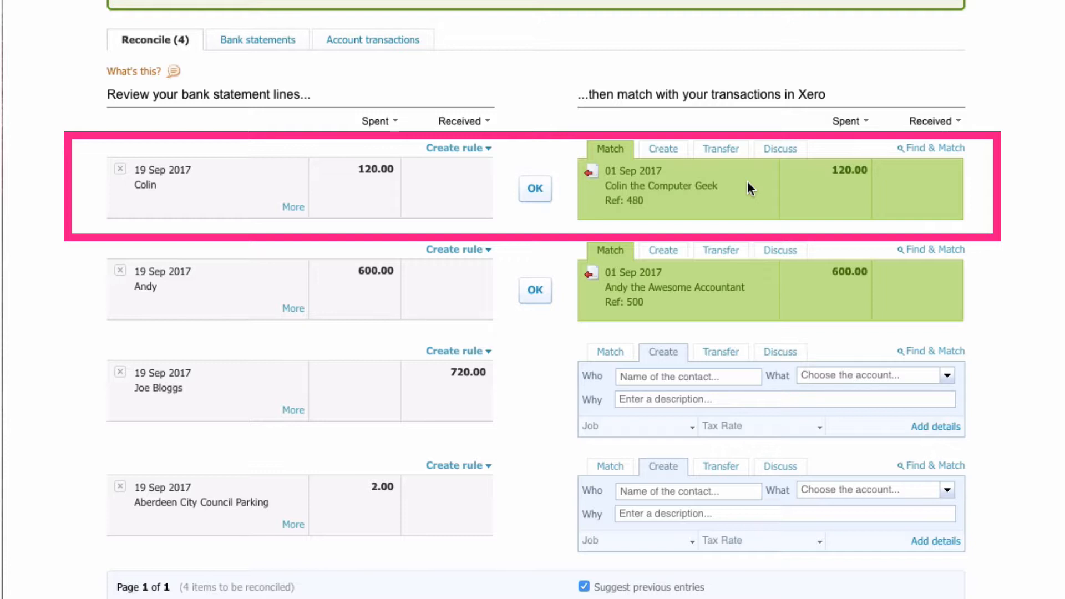
mouse_move(842, 207)
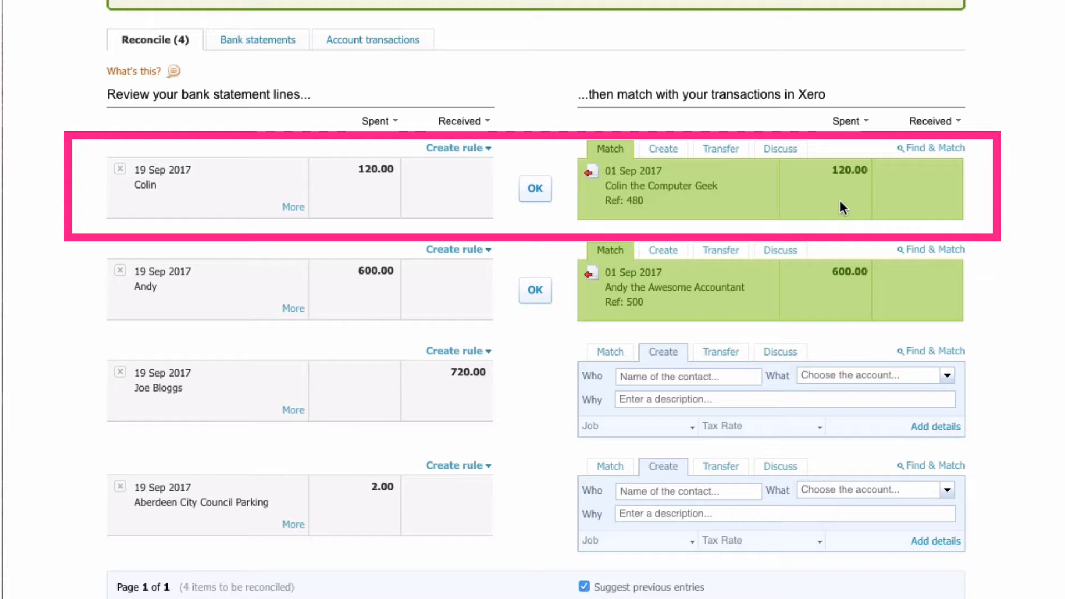
mouse_move(752, 201)
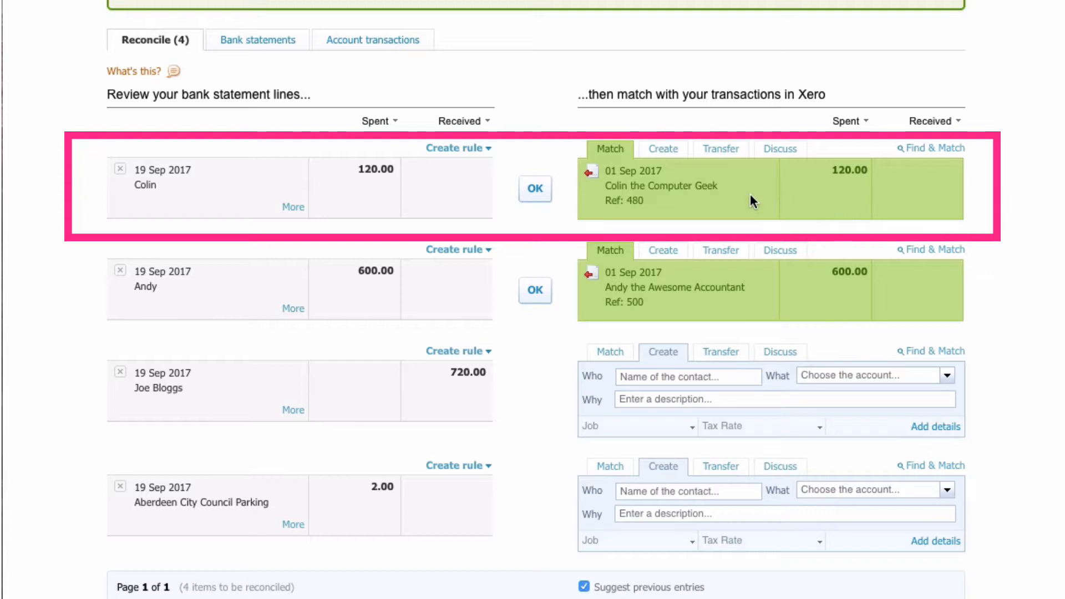
mouse_move(768, 192)
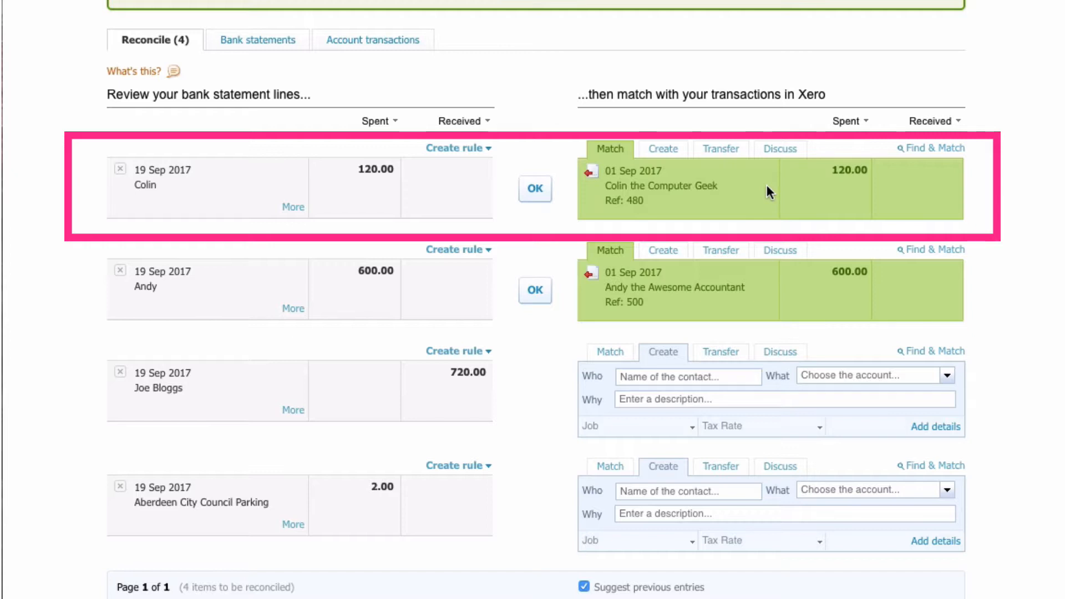
mouse_move(550, 156)
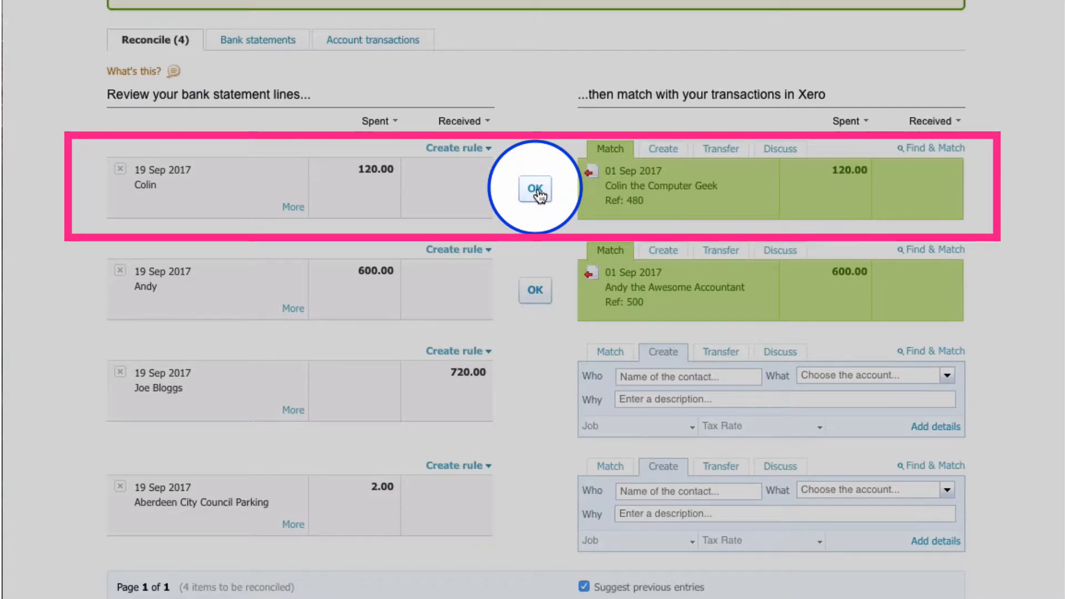
click(534, 189)
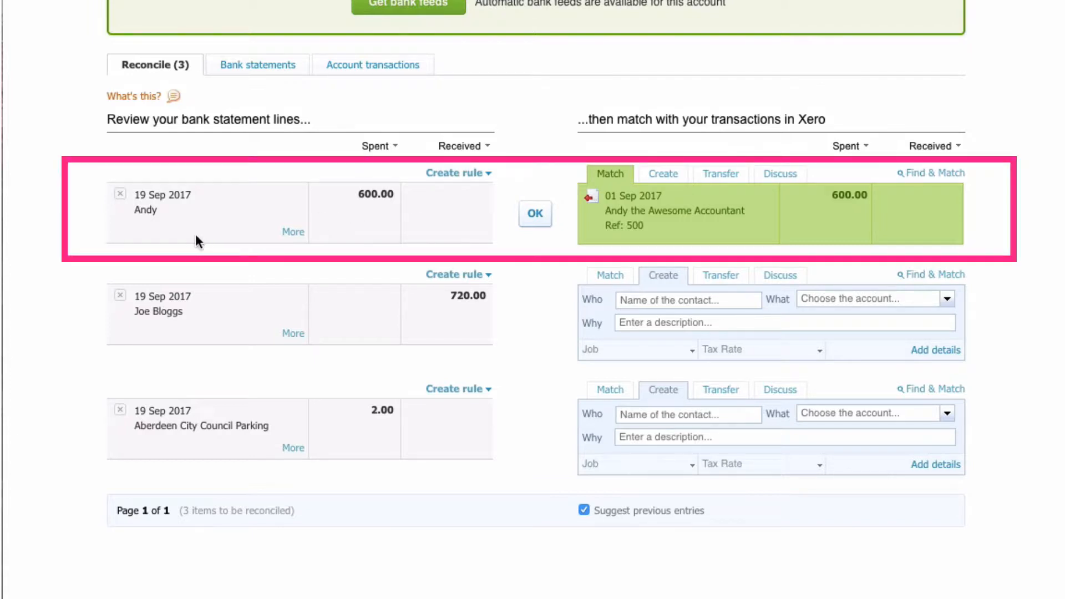
mouse_move(350, 234)
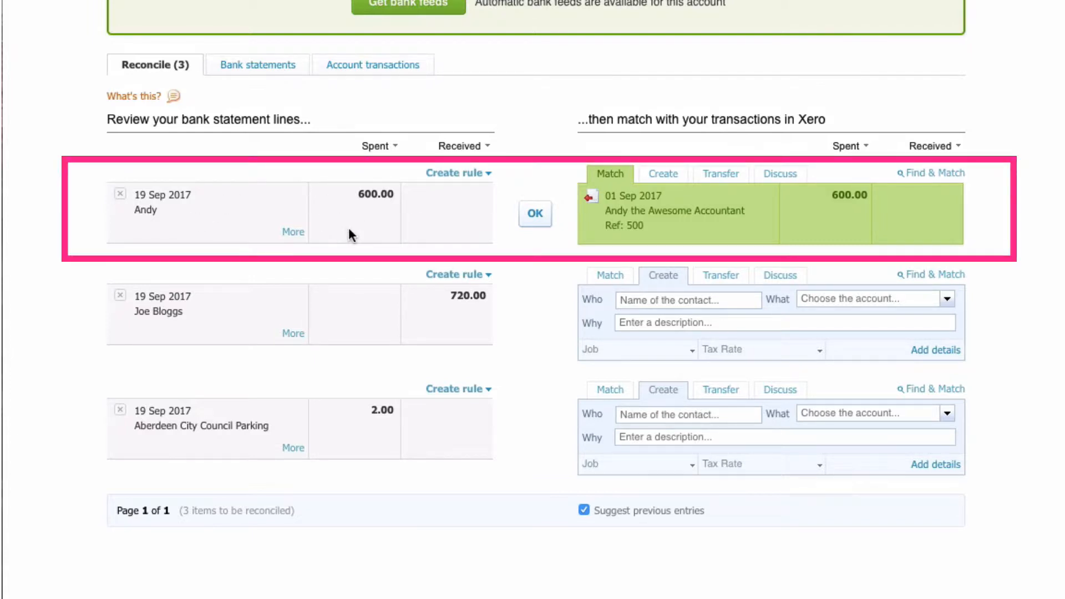
mouse_move(468, 192)
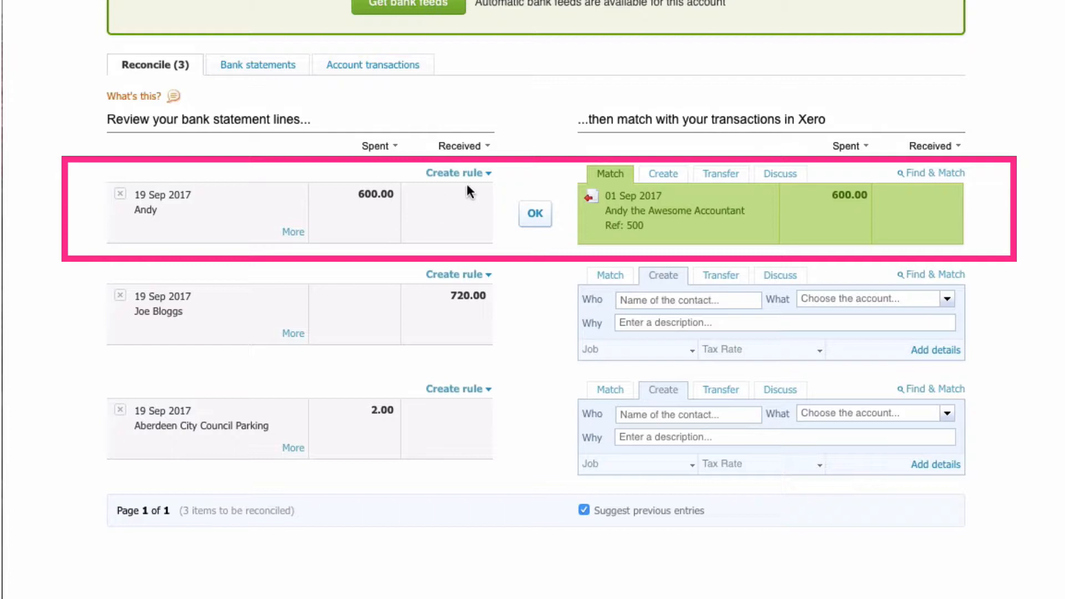
mouse_move(556, 260)
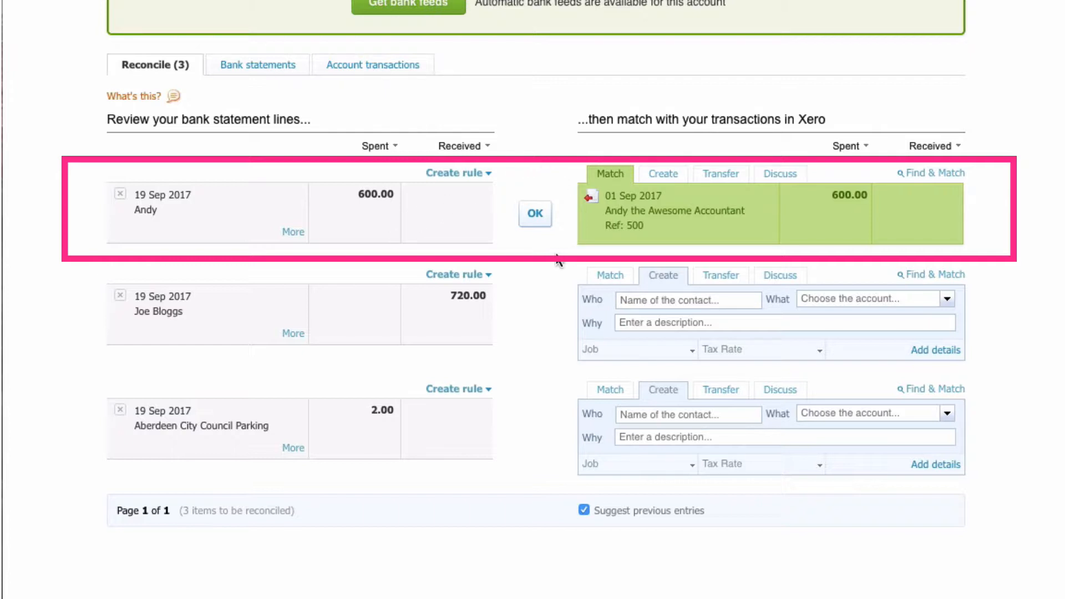
mouse_move(727, 237)
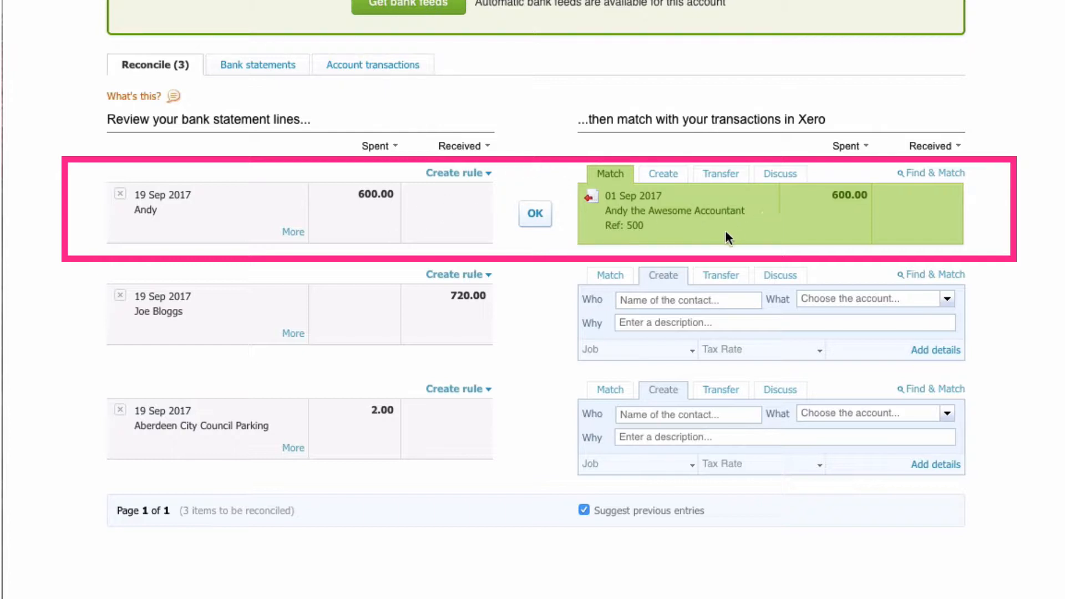
mouse_move(718, 226)
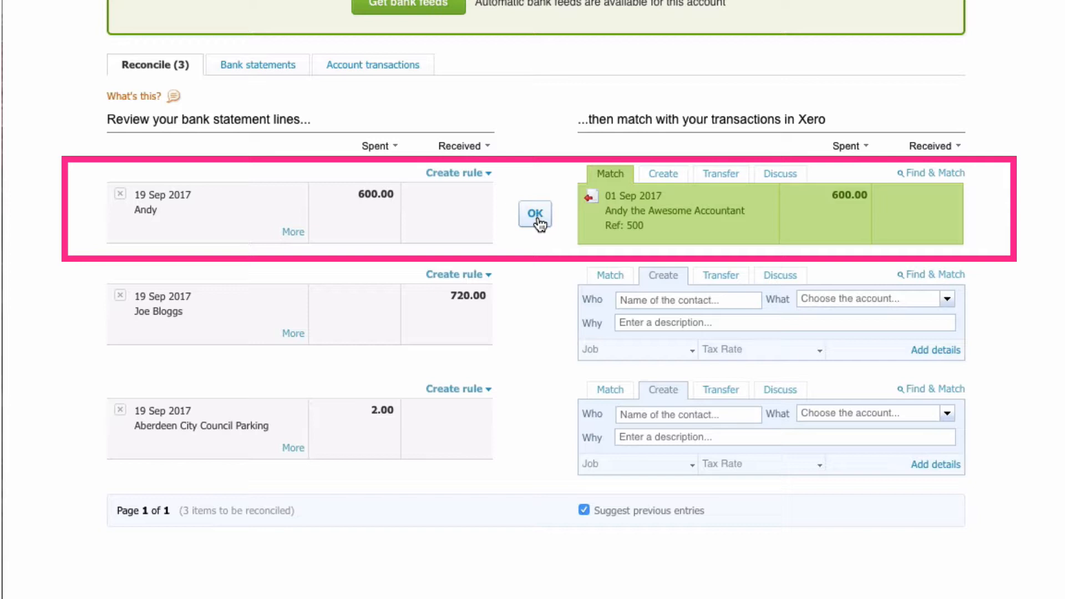
Step: Reconcile the Andy 600.00 line with its suggested matching transaction
click(534, 214)
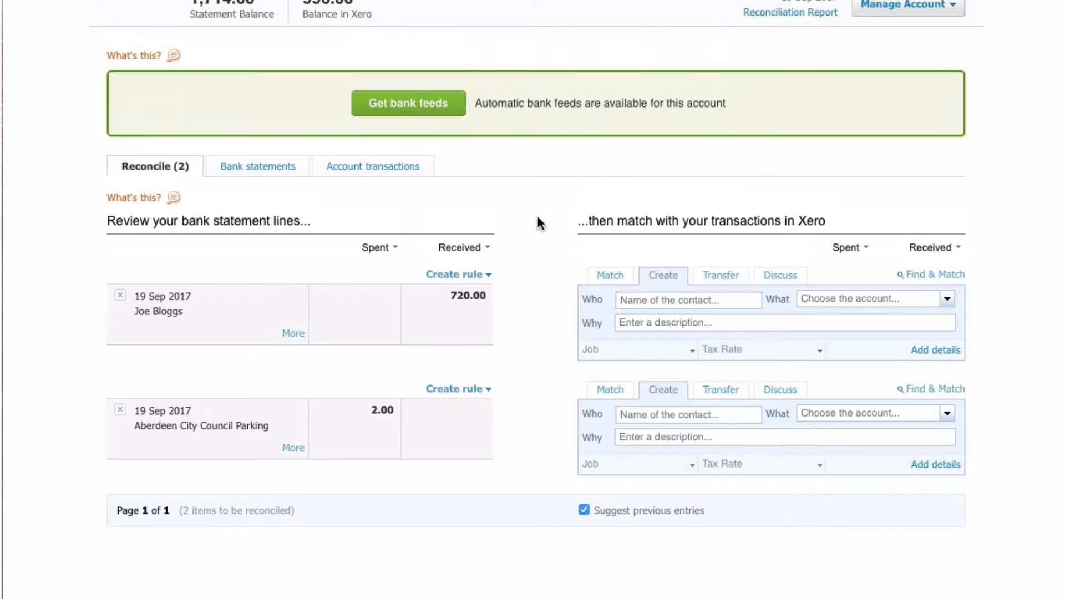
mouse_move(515, 308)
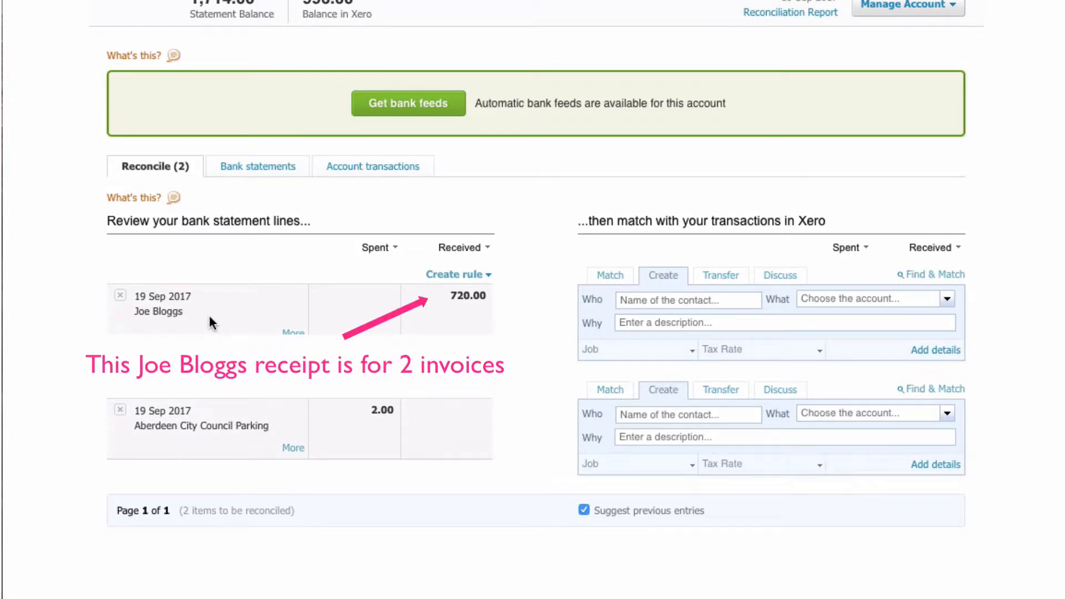
mouse_move(358, 320)
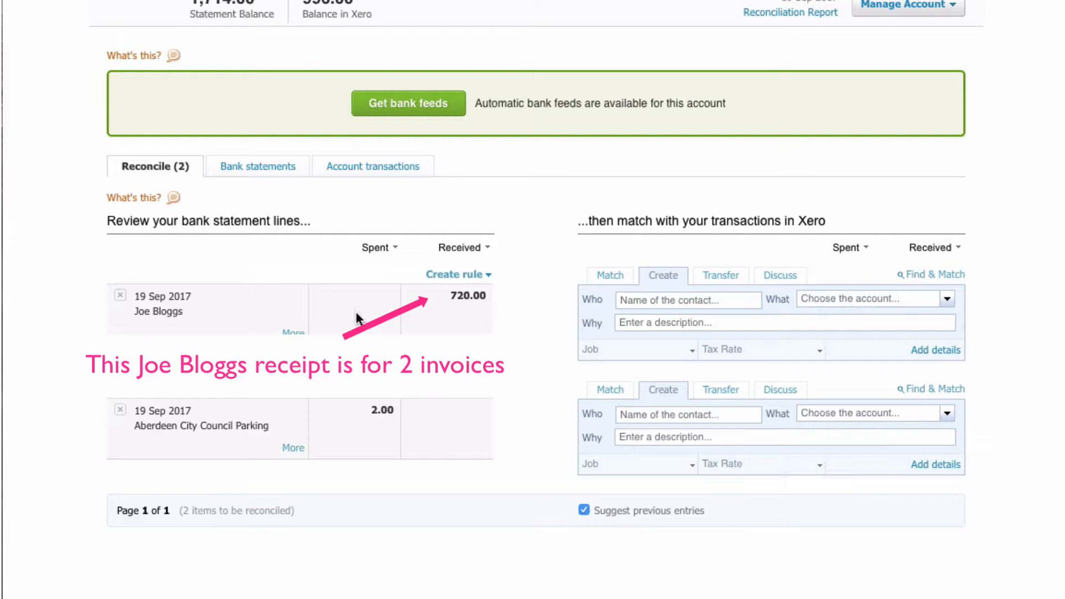
mouse_move(470, 326)
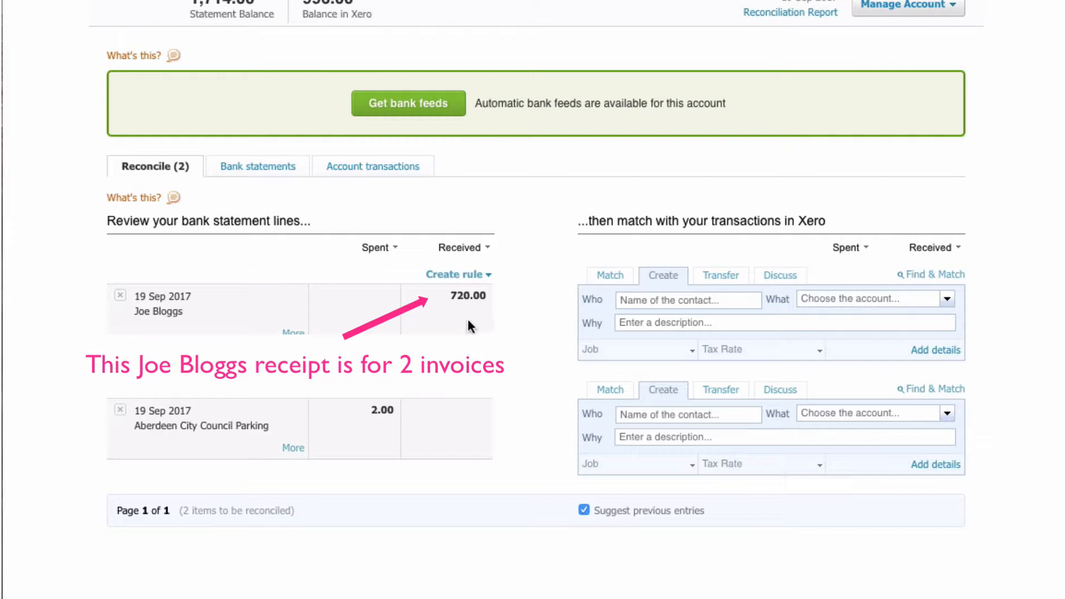
mouse_move(547, 308)
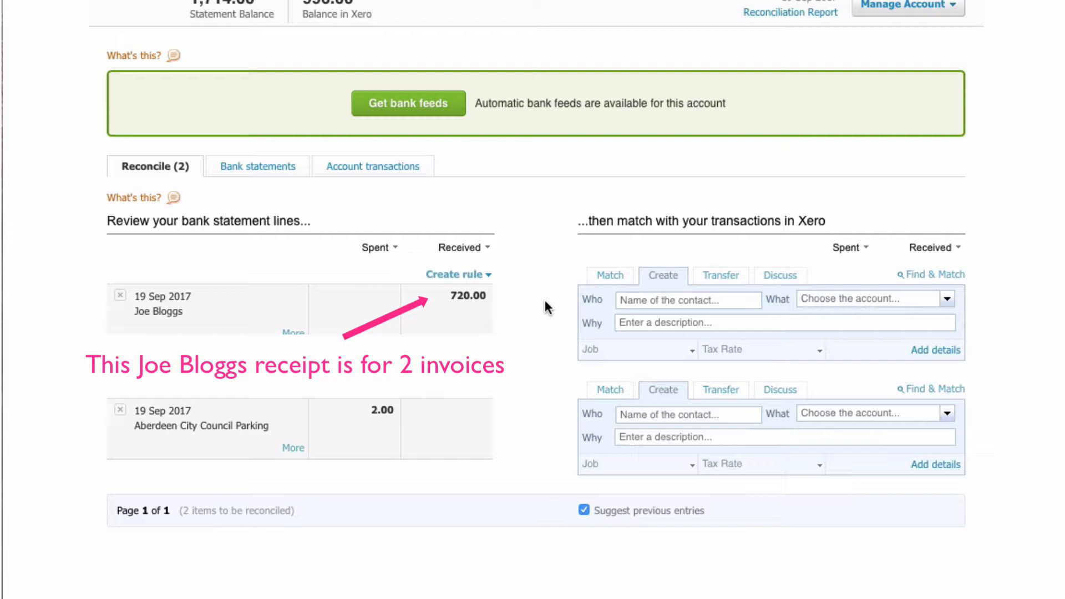
mouse_move(497, 306)
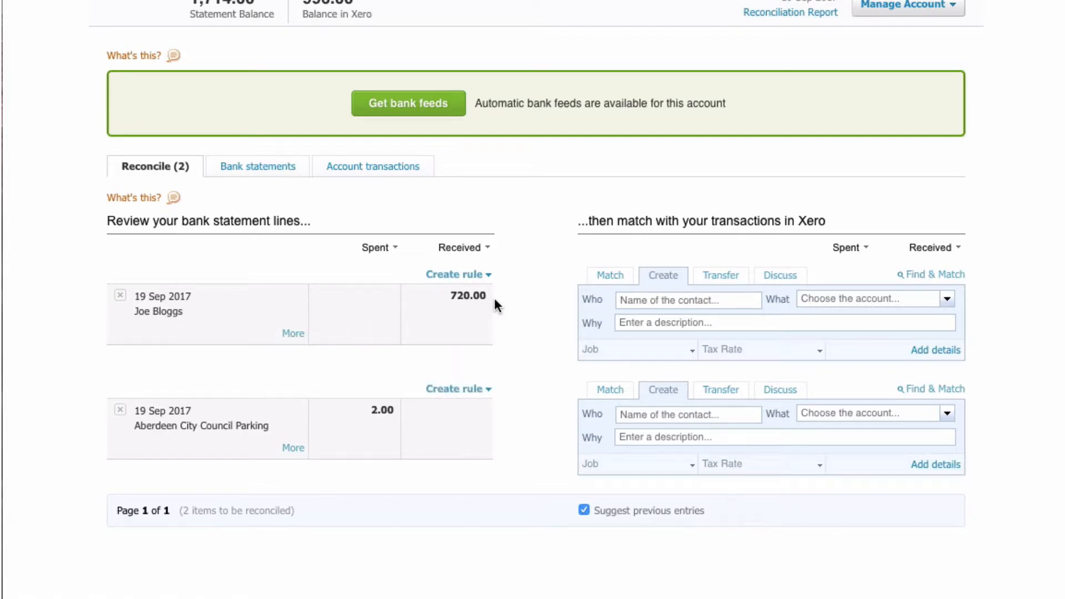
mouse_move(741, 247)
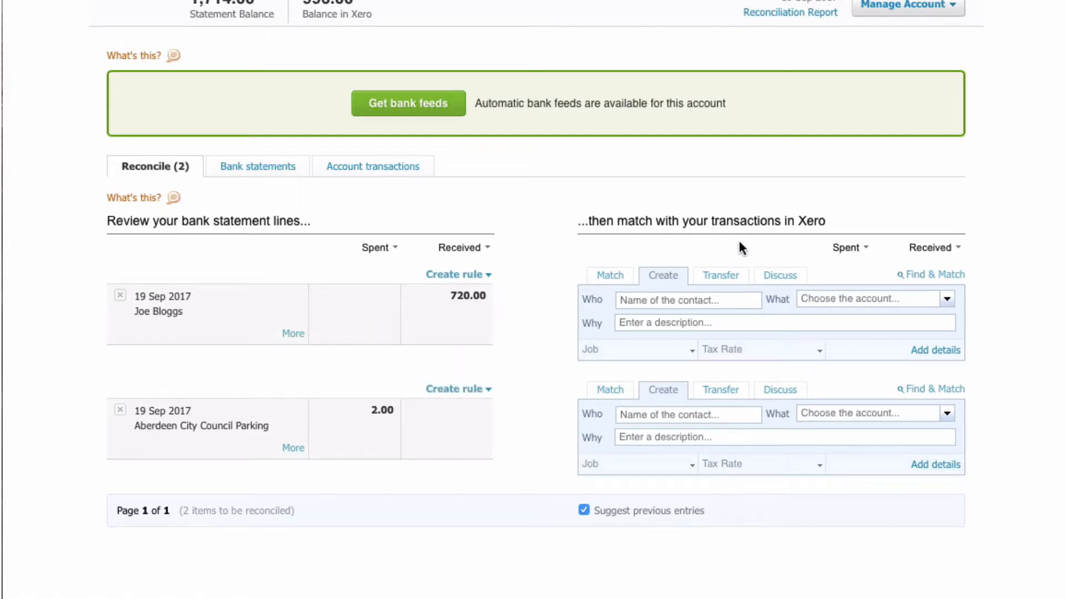
mouse_move(834, 282)
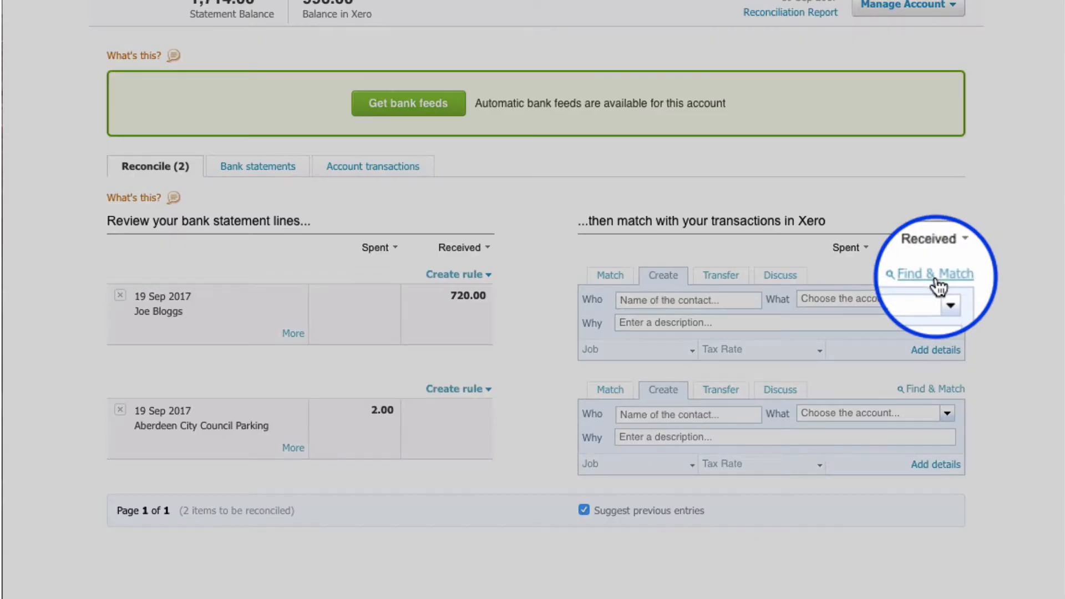
Step: Bring up Find & Match for the Joe Bloggs 720.00 line and browse the 37 transactions
click(934, 274)
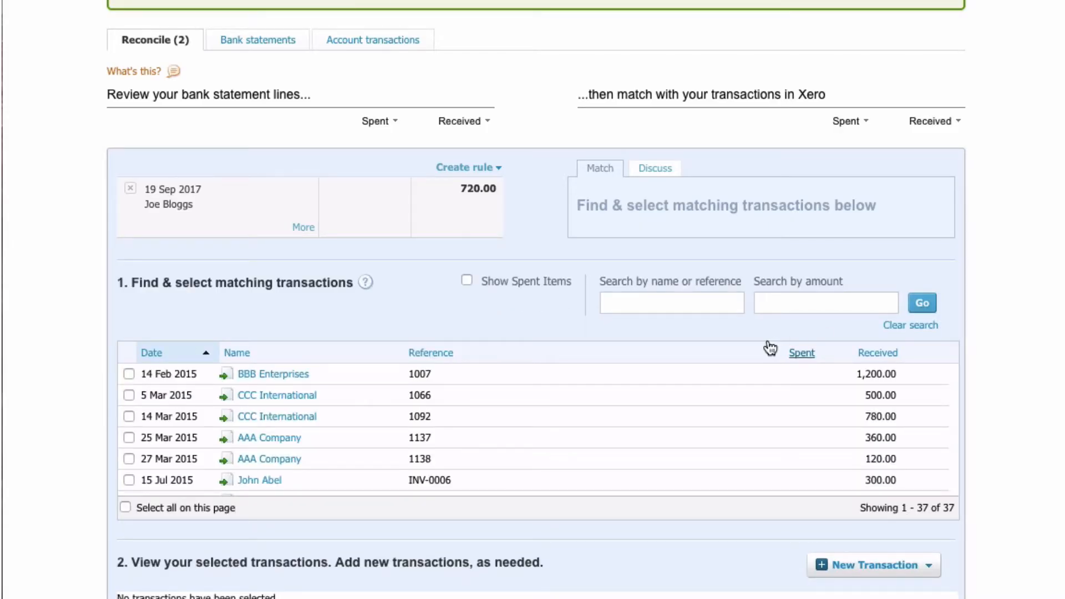
mouse_move(701, 371)
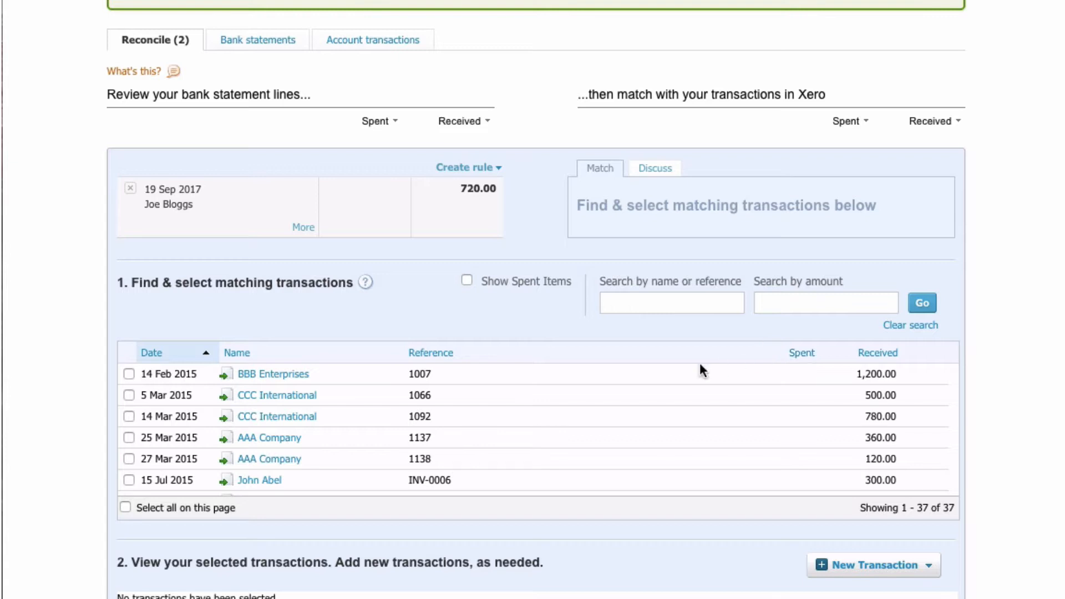
mouse_move(617, 400)
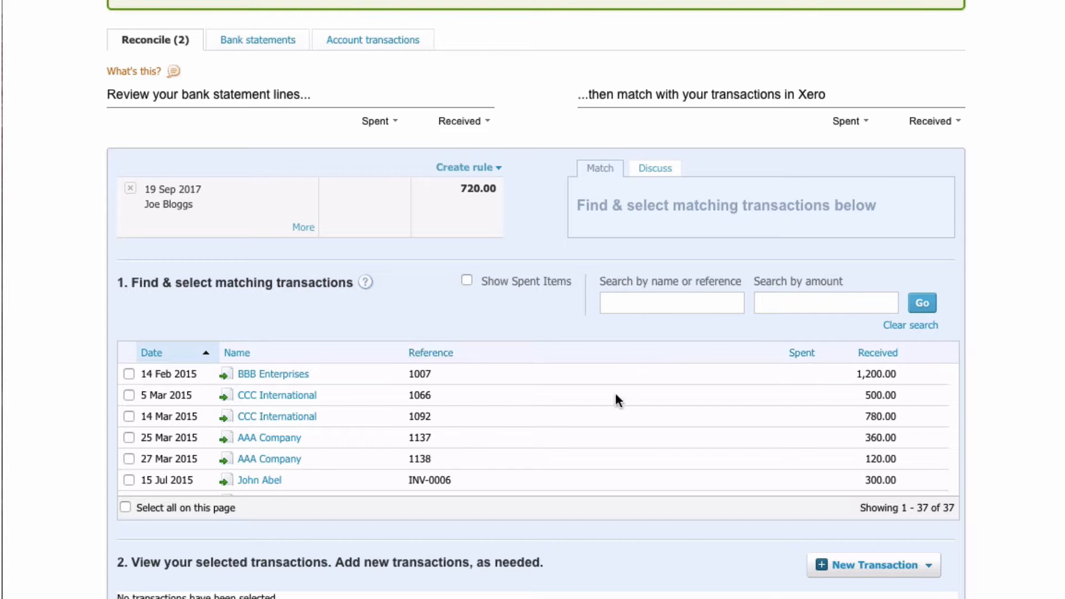
scroll(down, 3)
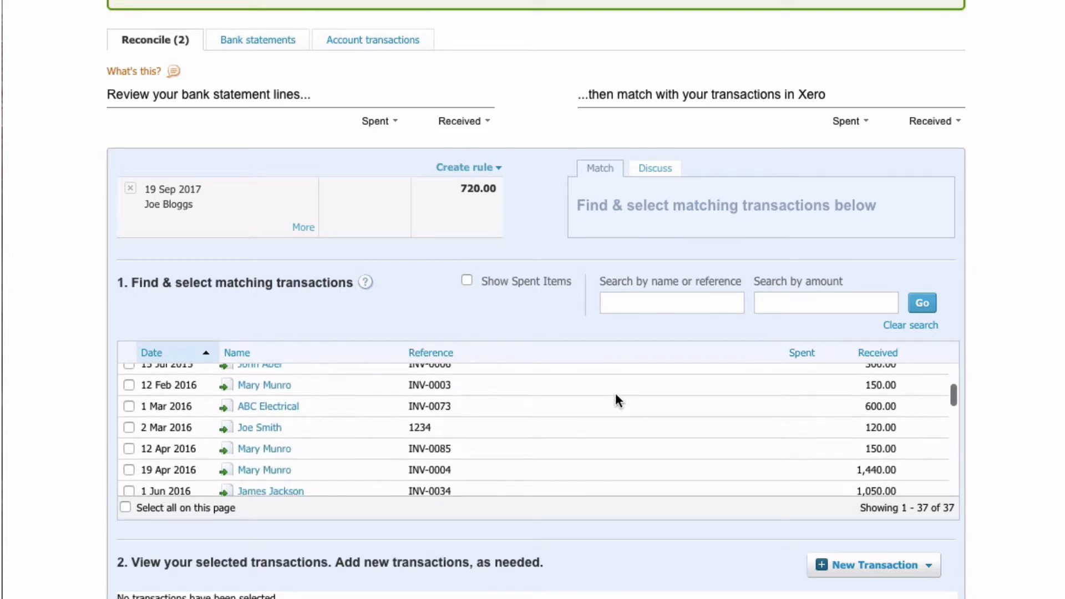
scroll(down, 3)
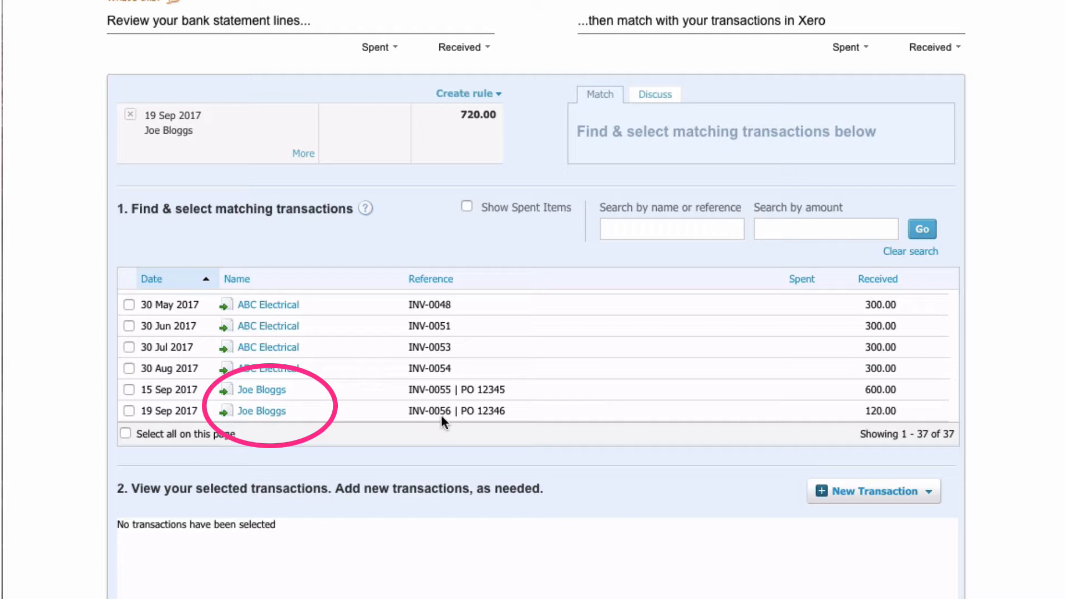
scroll(up, 3)
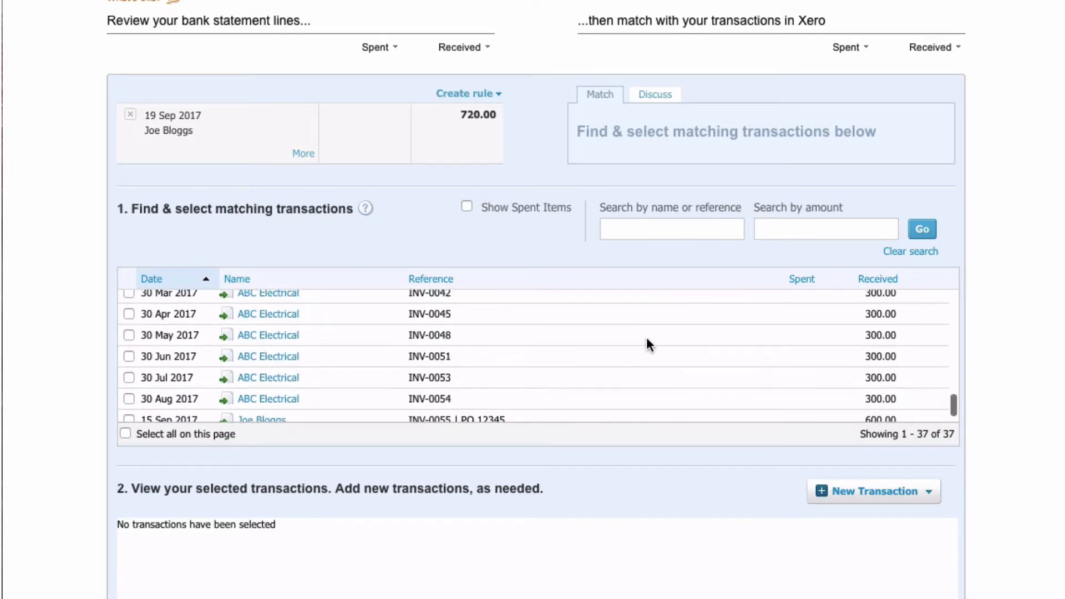
Step: Search the match list for 'joe bloggs', narrowing it to INV-0055 (600.00) and INV-0056 (120.00)
click(654, 231)
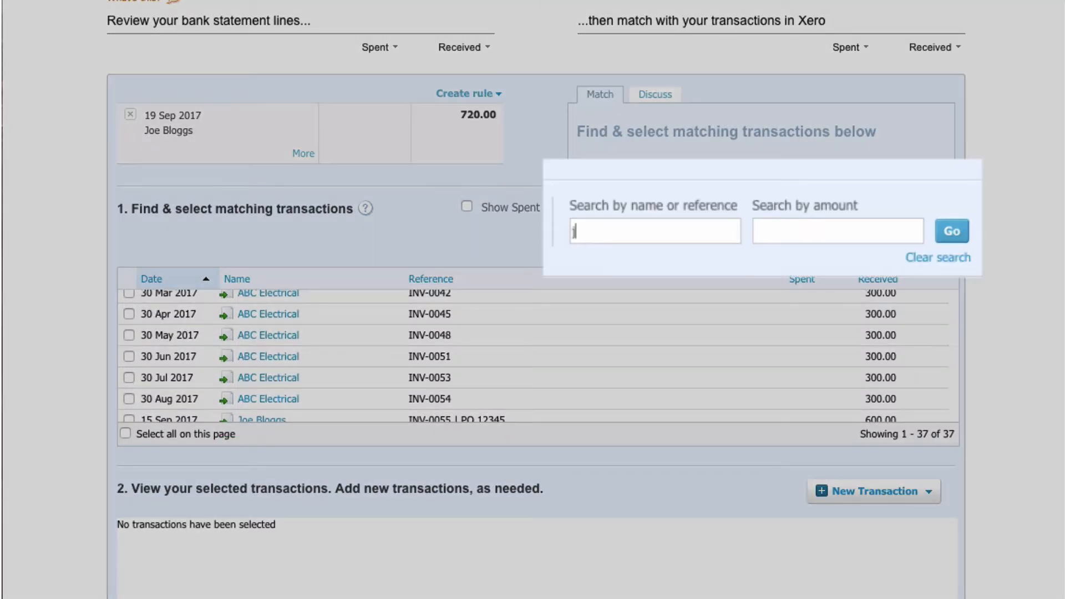
text(joe blo)
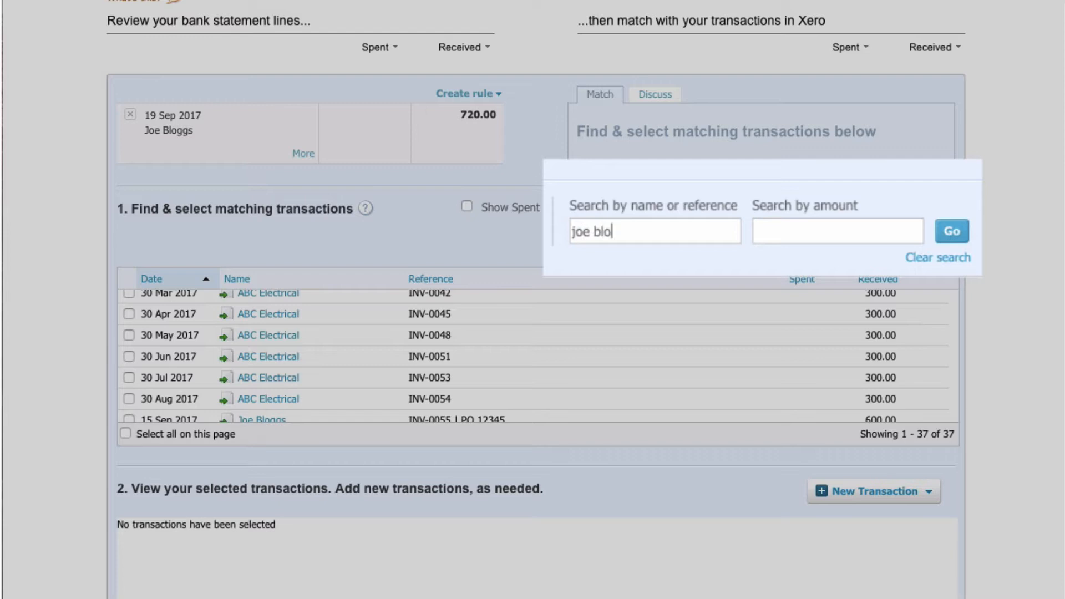
text(ggs)
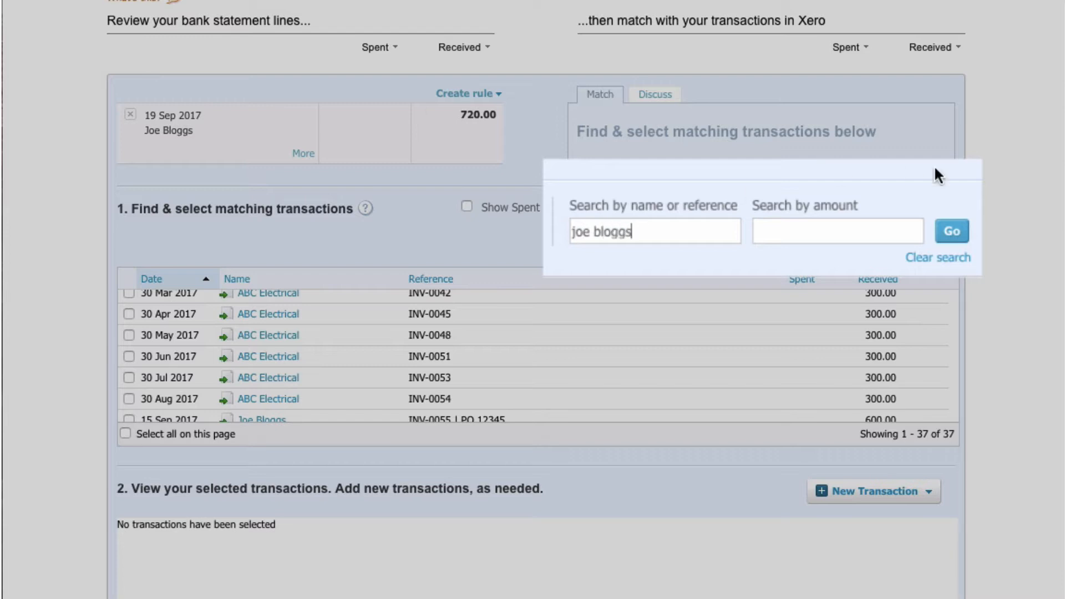
click(950, 231)
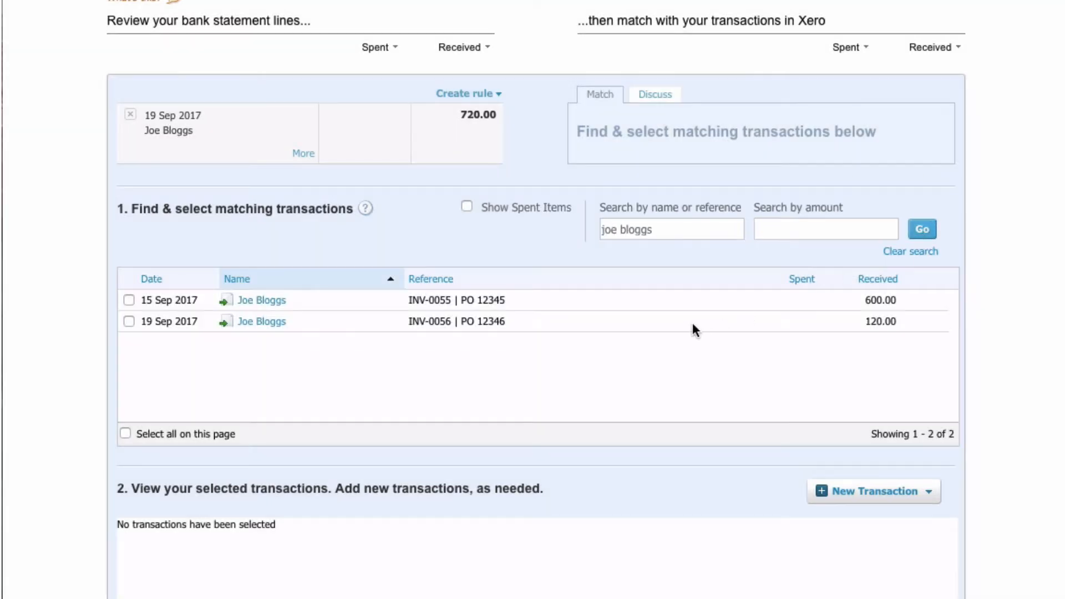
scroll(up, 3)
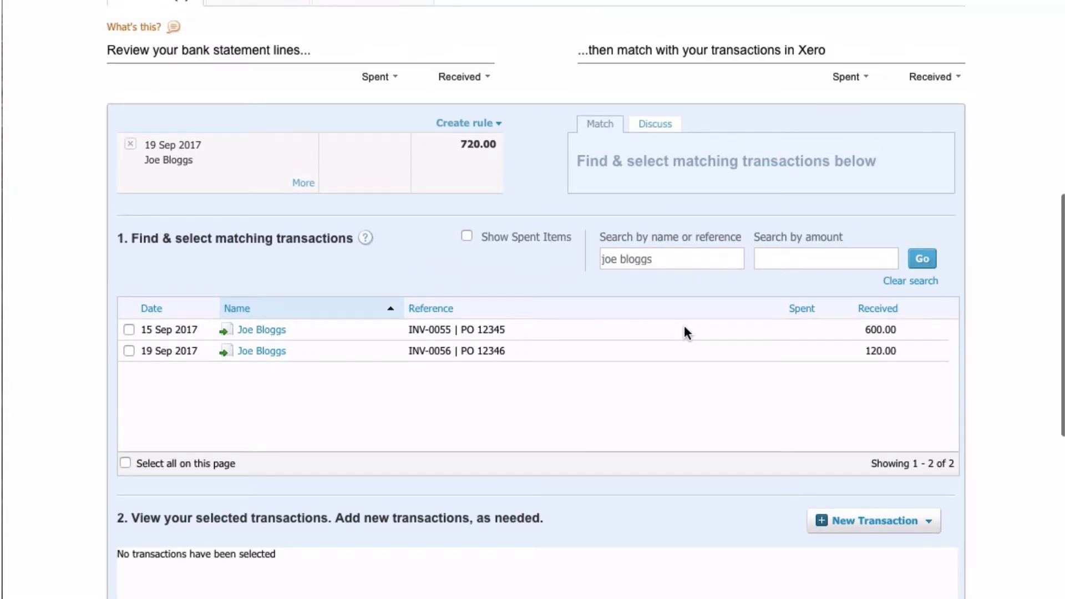
mouse_move(528, 204)
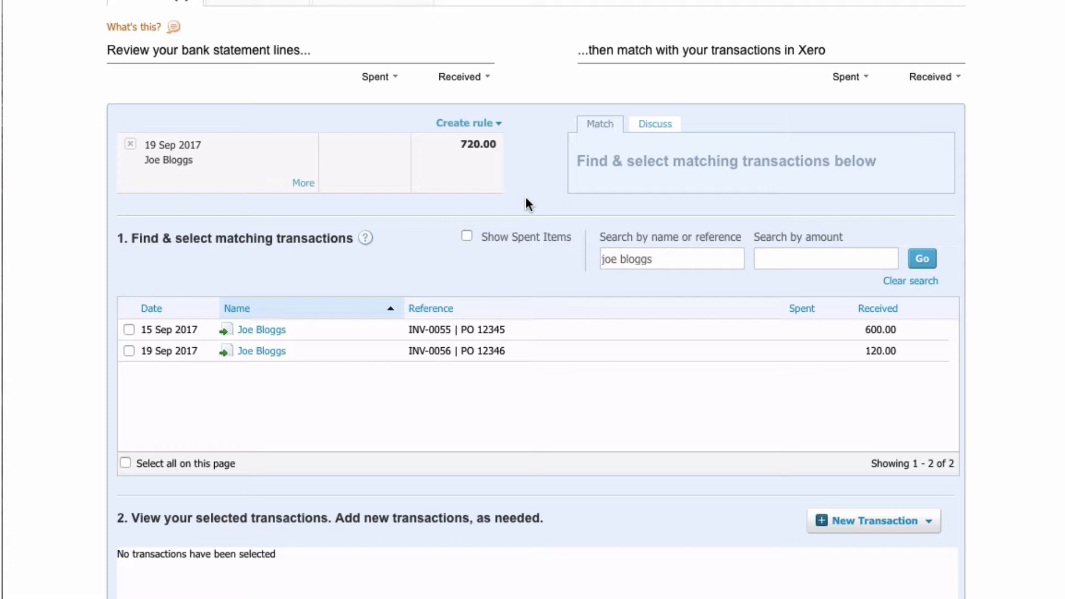
mouse_move(559, 179)
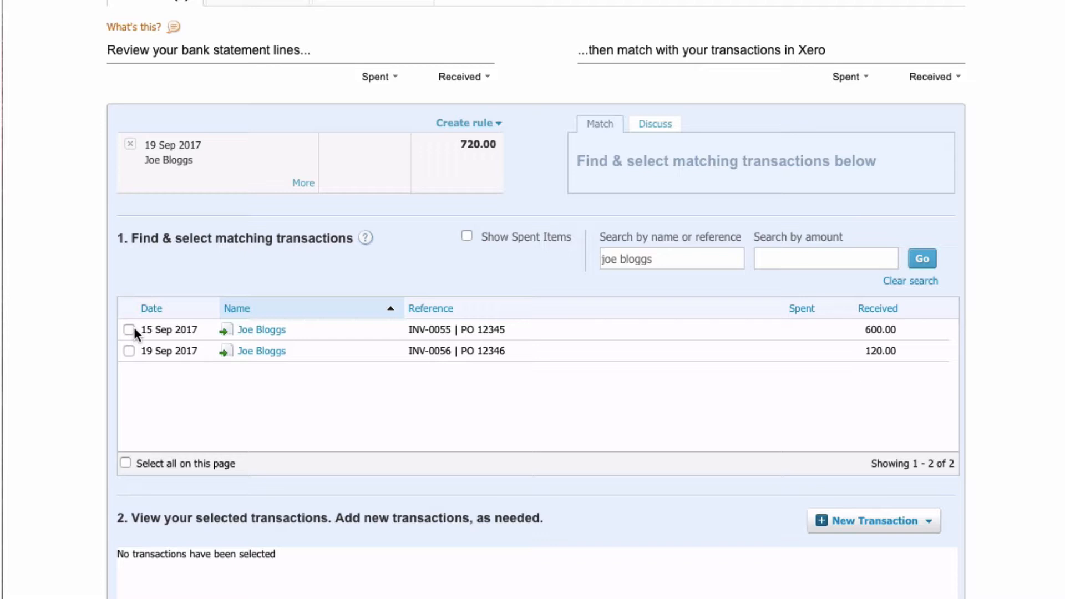
Step: Select both Joe Bloggs invoices, INV-0055 and INV-0056, against the 720.00 receipt
click(129, 331)
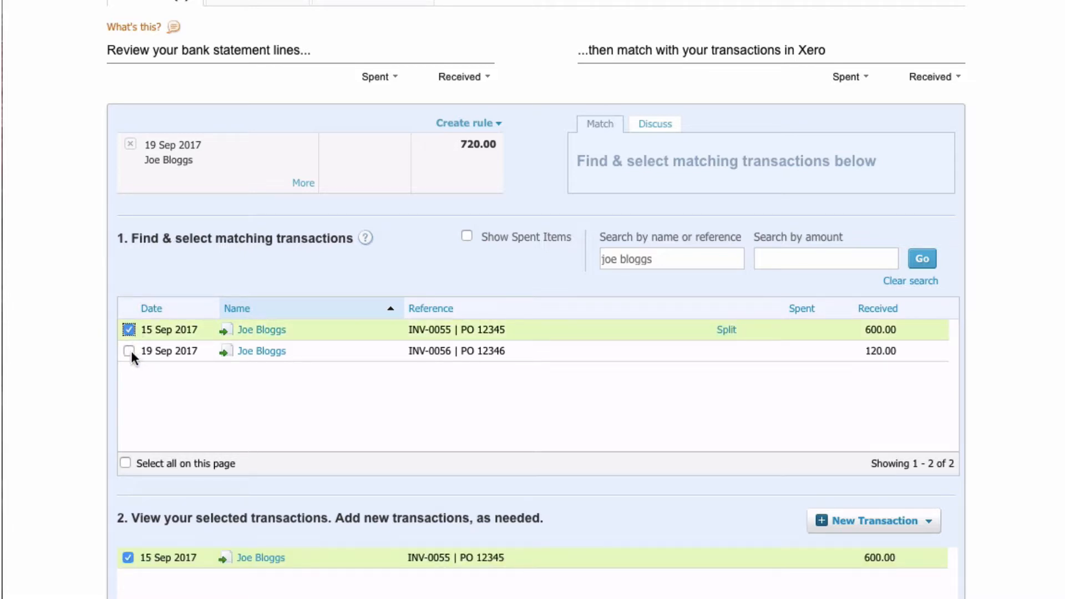
click(128, 352)
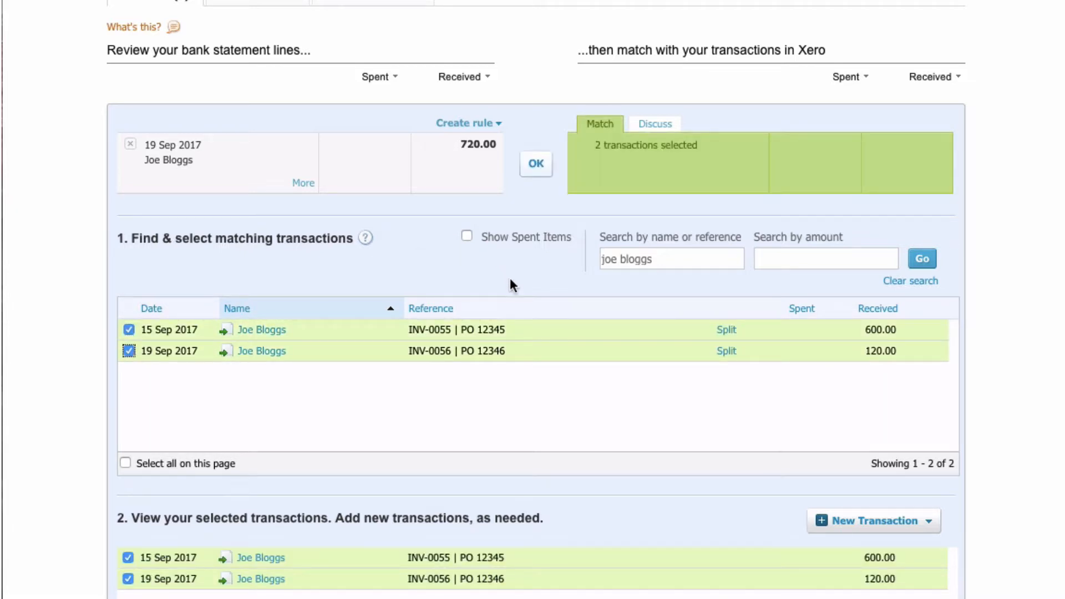
scroll(down, 3)
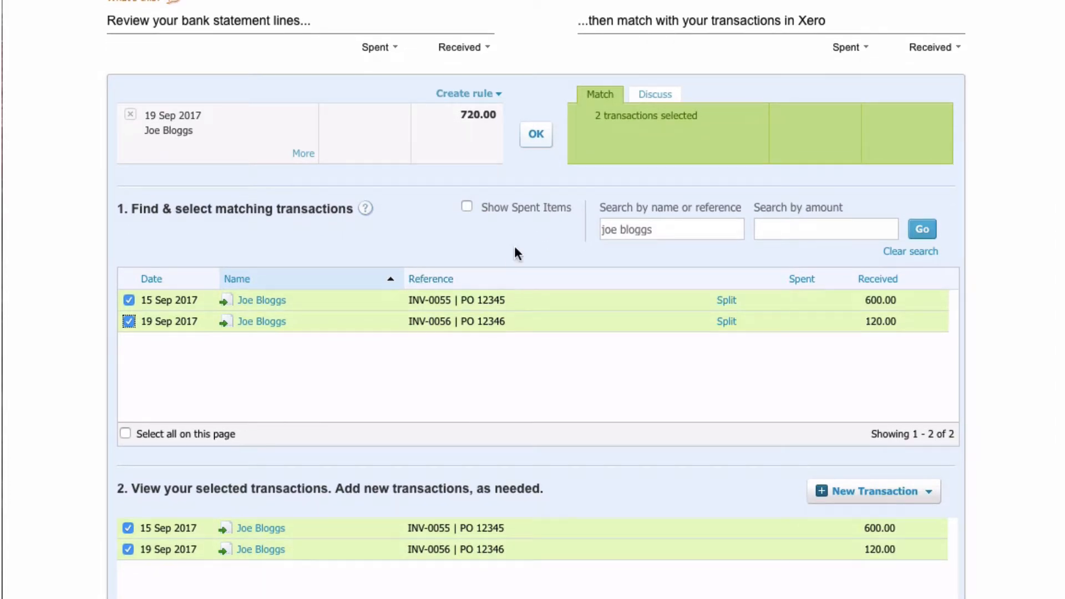
scroll(down, 3)
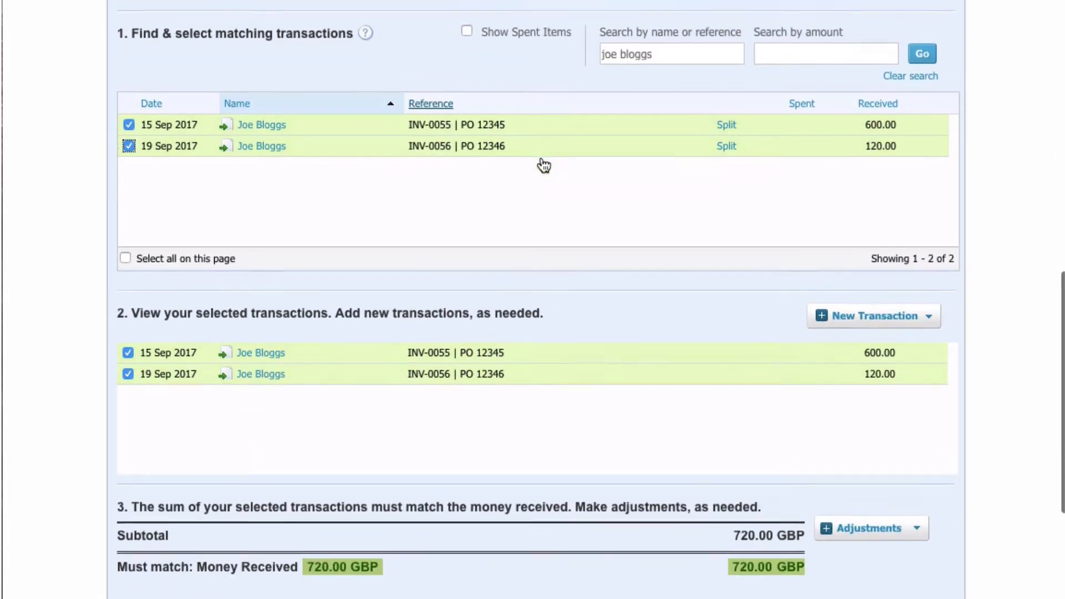
scroll(down, 3)
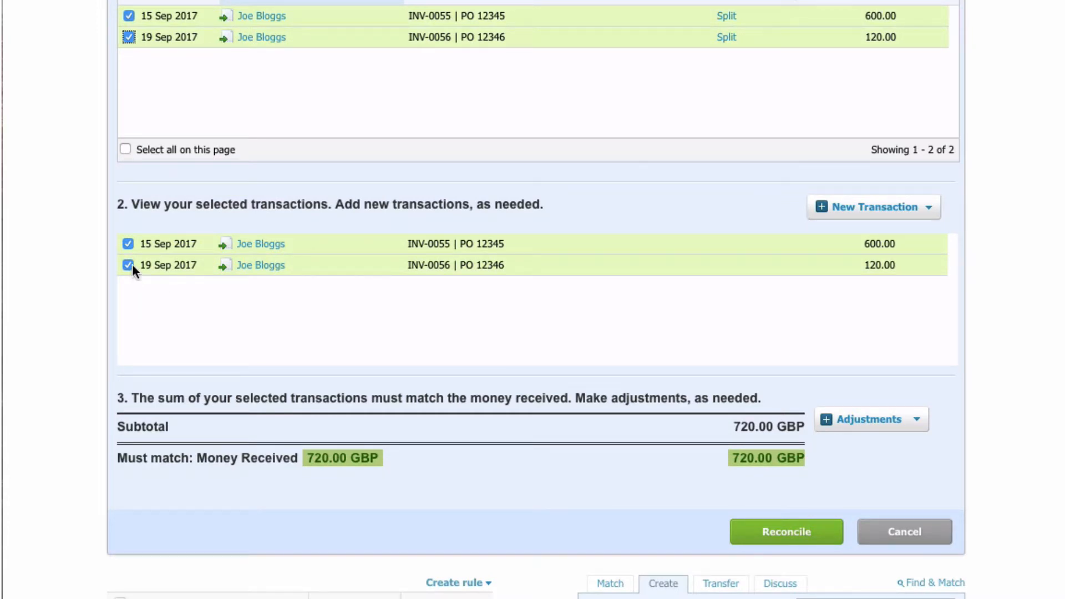
Step: Untick INV-0056 to show the 120.00 difference, then re-tick it so the subtotal is 720.00
click(129, 265)
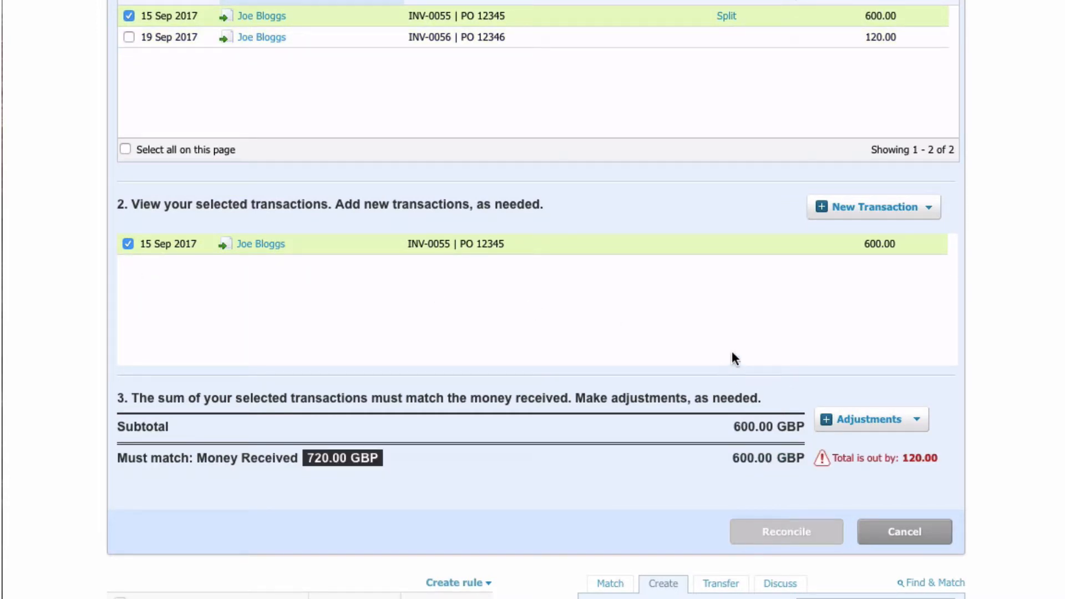
mouse_move(823, 458)
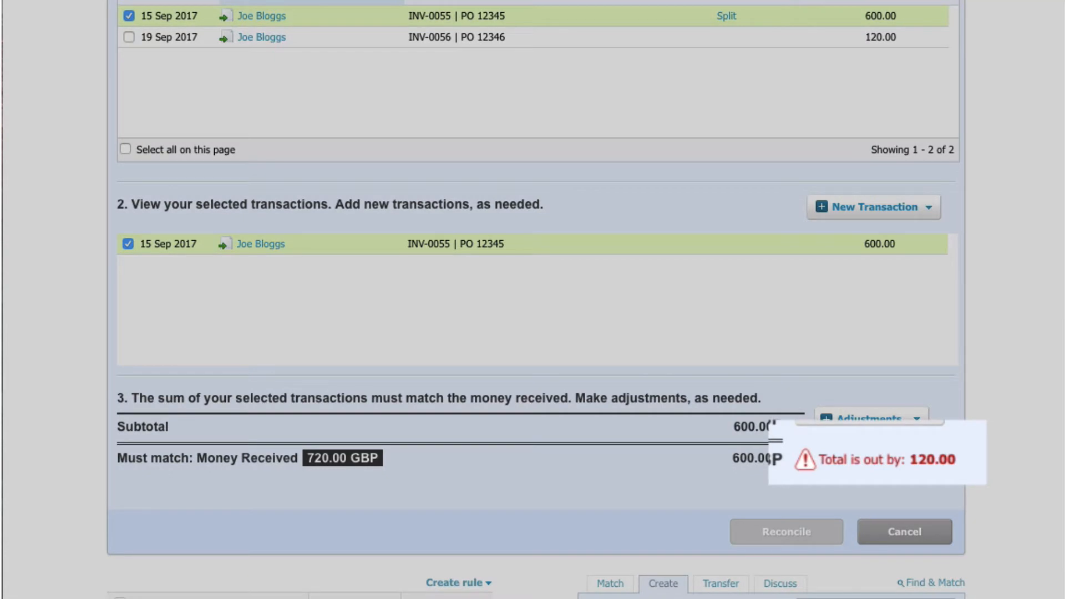
mouse_move(295, 306)
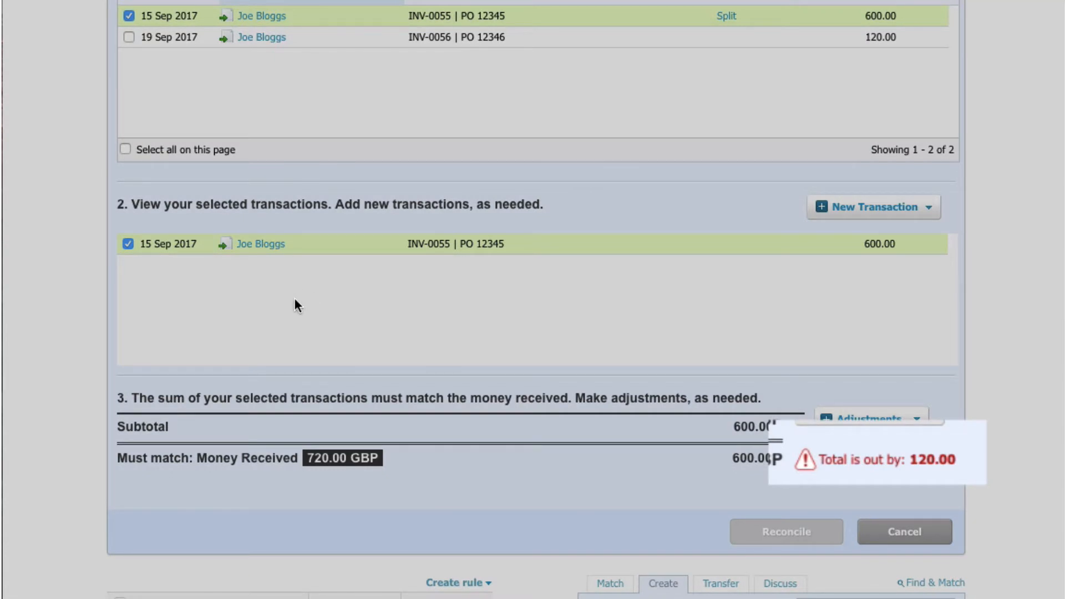
click(128, 37)
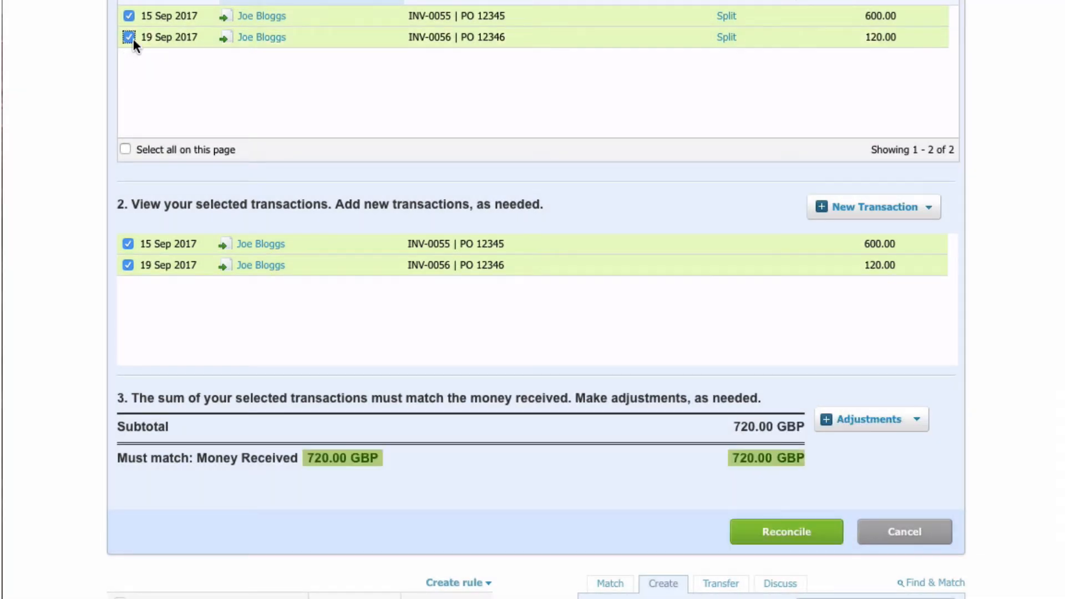
scroll(down, 3)
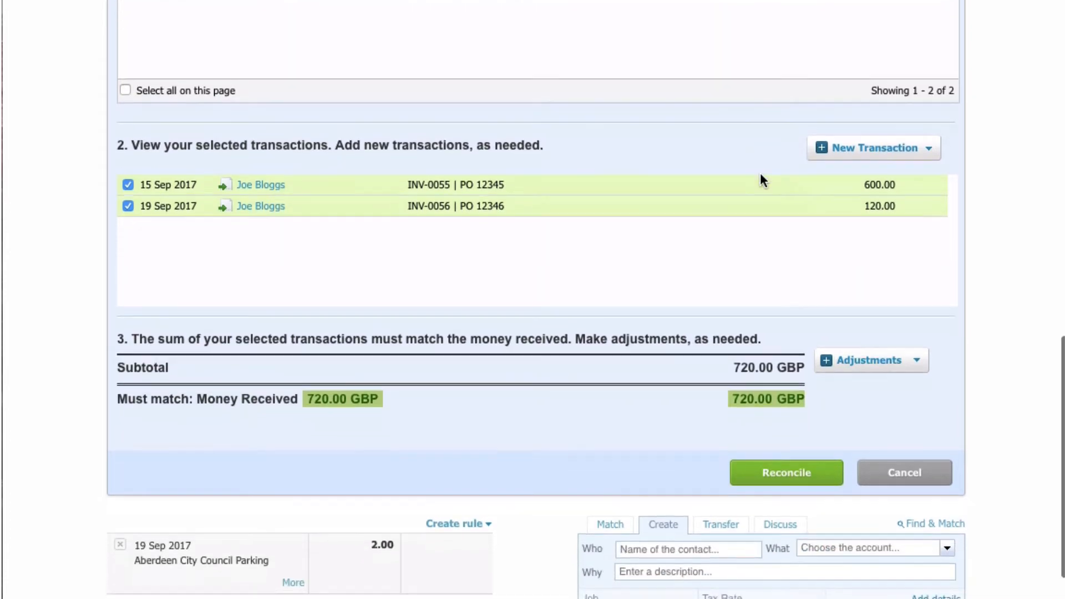
mouse_move(785, 473)
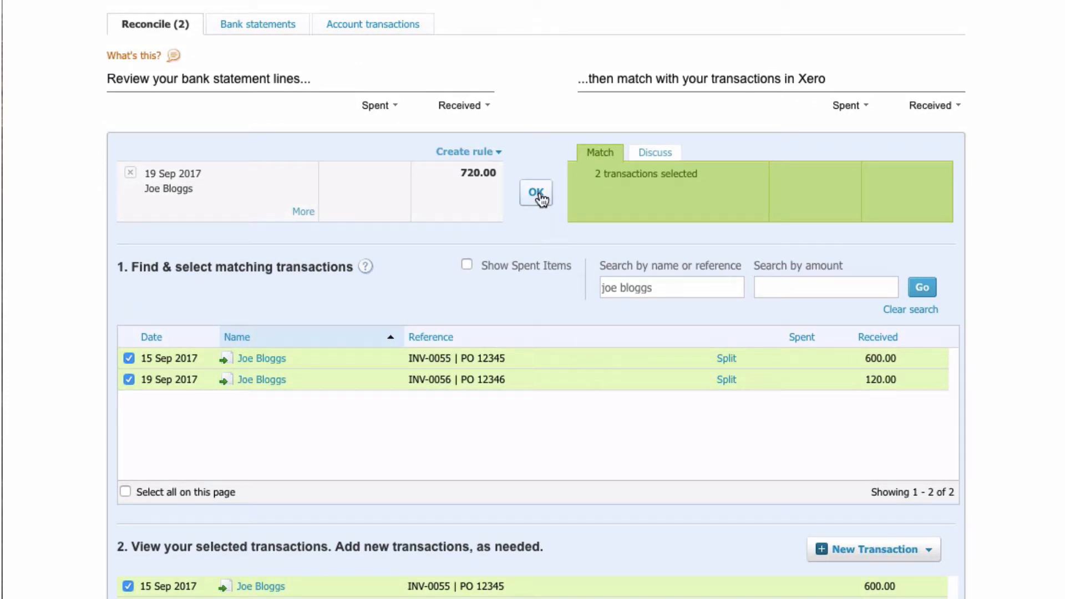
Step: Reconcile the Joe Bloggs 720.00 line, leaving only the 2.00 Aberdeen parking line
click(536, 193)
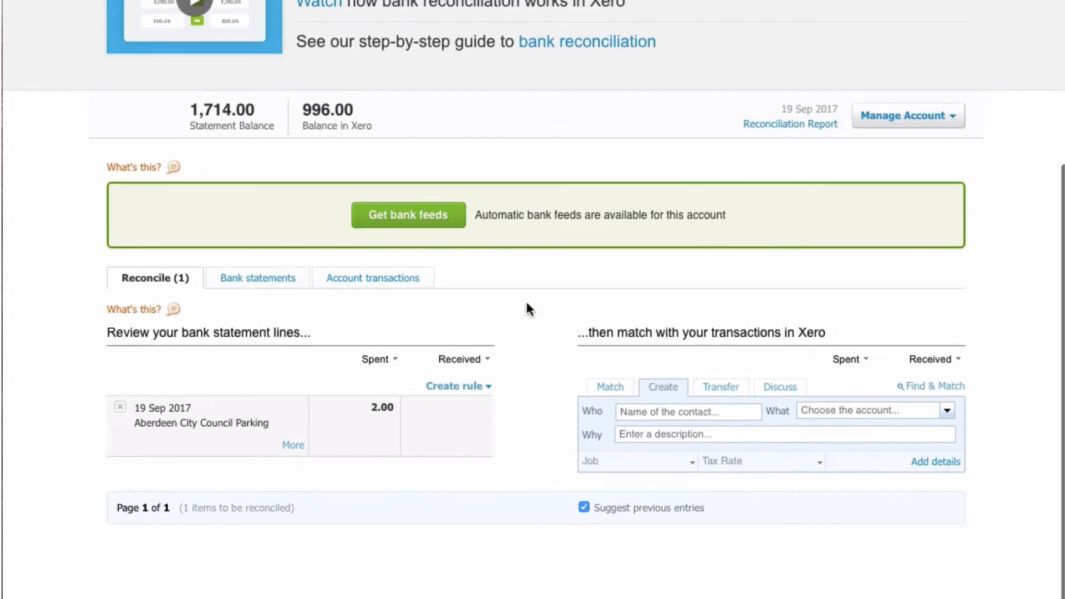
scroll(up, 3)
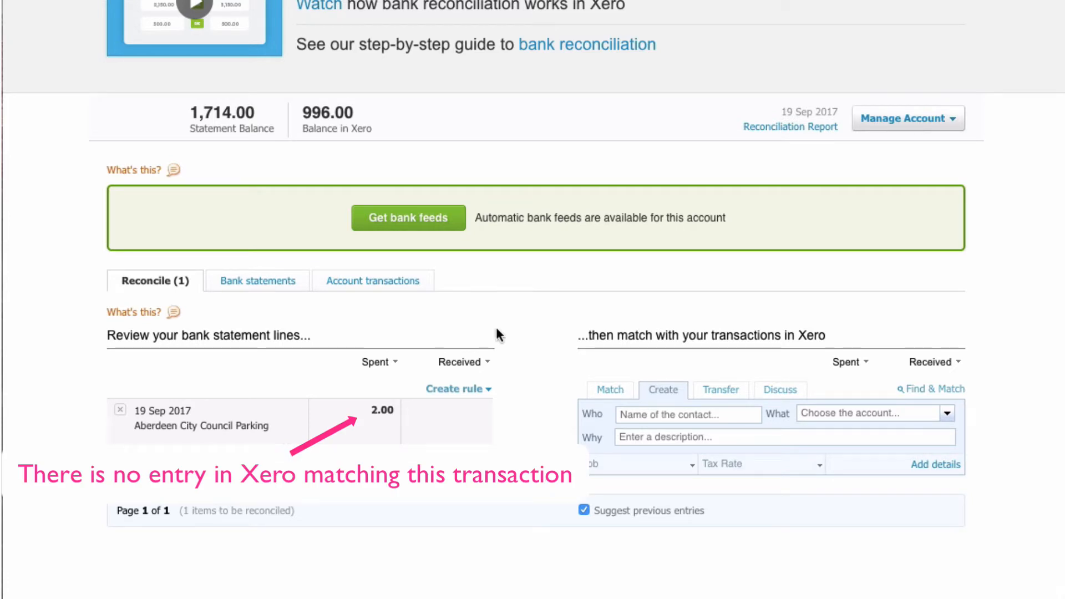
mouse_move(239, 409)
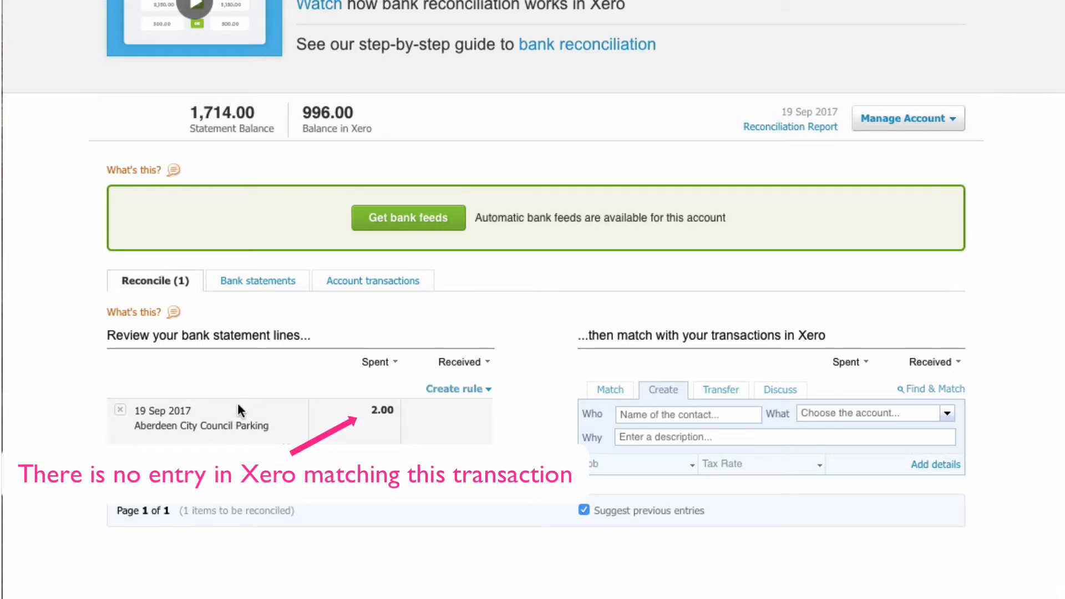
mouse_move(507, 440)
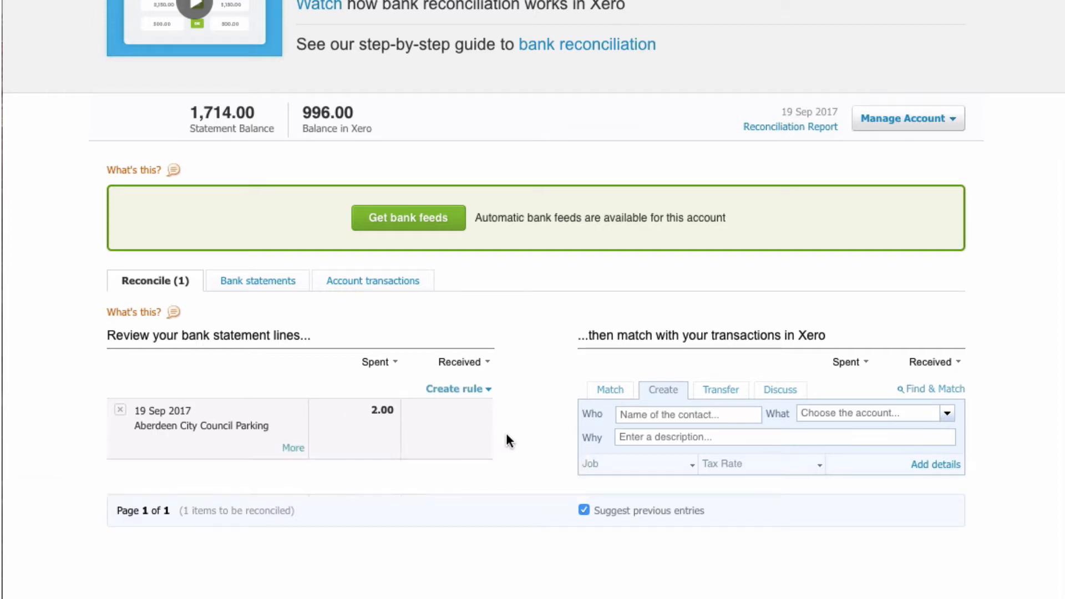
mouse_move(720, 390)
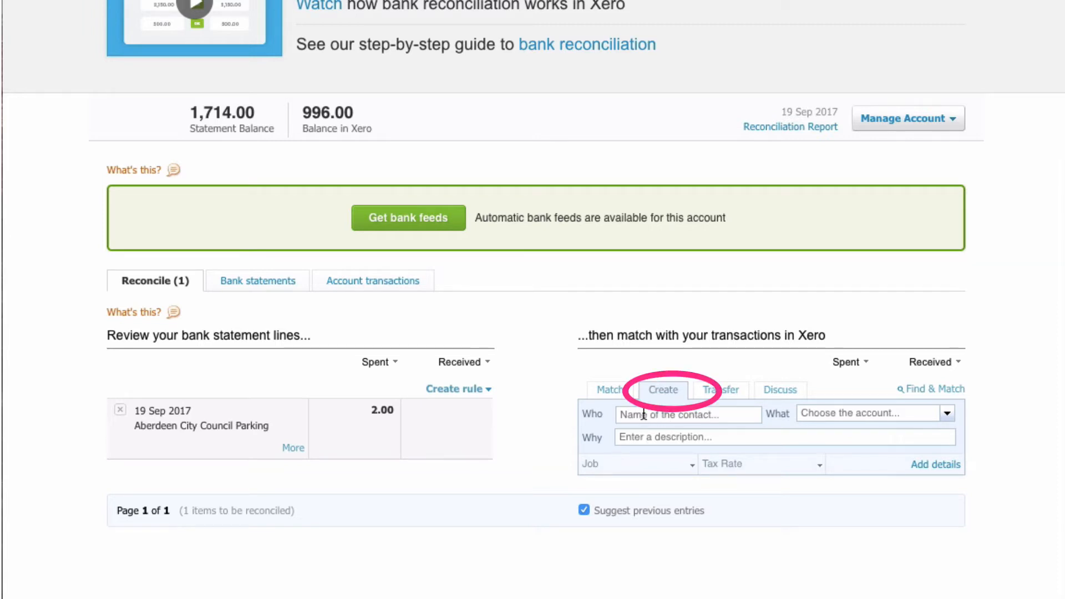
Step: Create a spend transaction: Aberdeen City Council, 493 - Travel and Subsistence, description 'Parking'
text(Aberd)
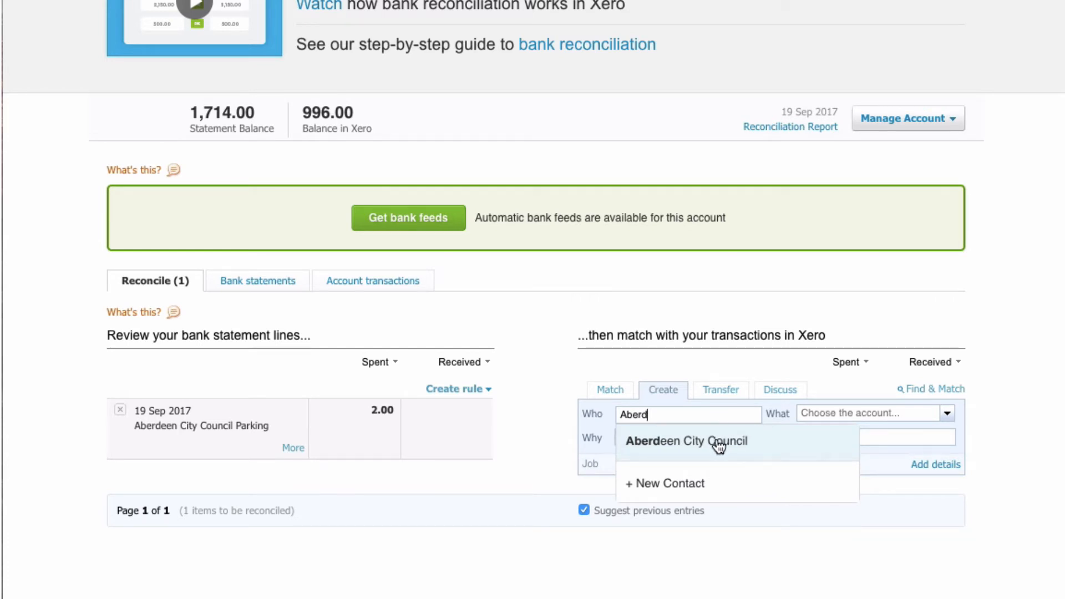
click(687, 440)
text(tr)
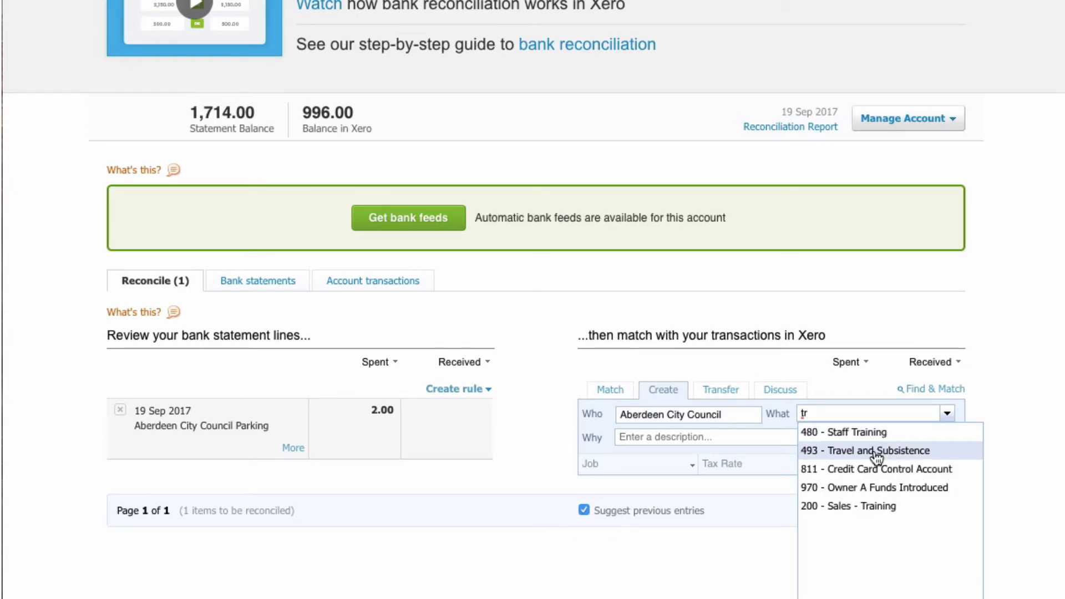
click(864, 450)
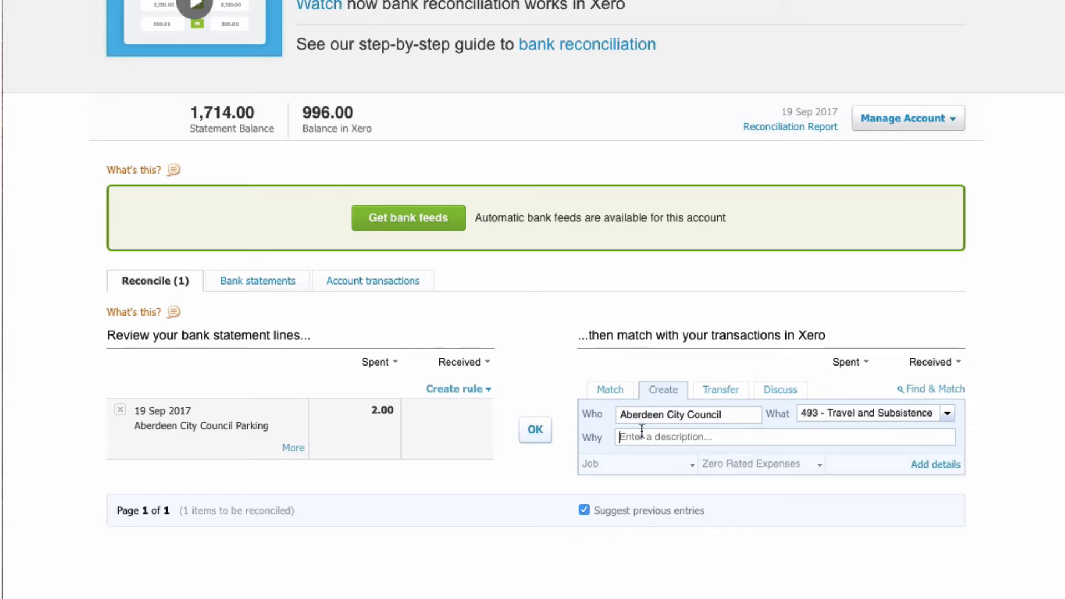
text(Parkin)
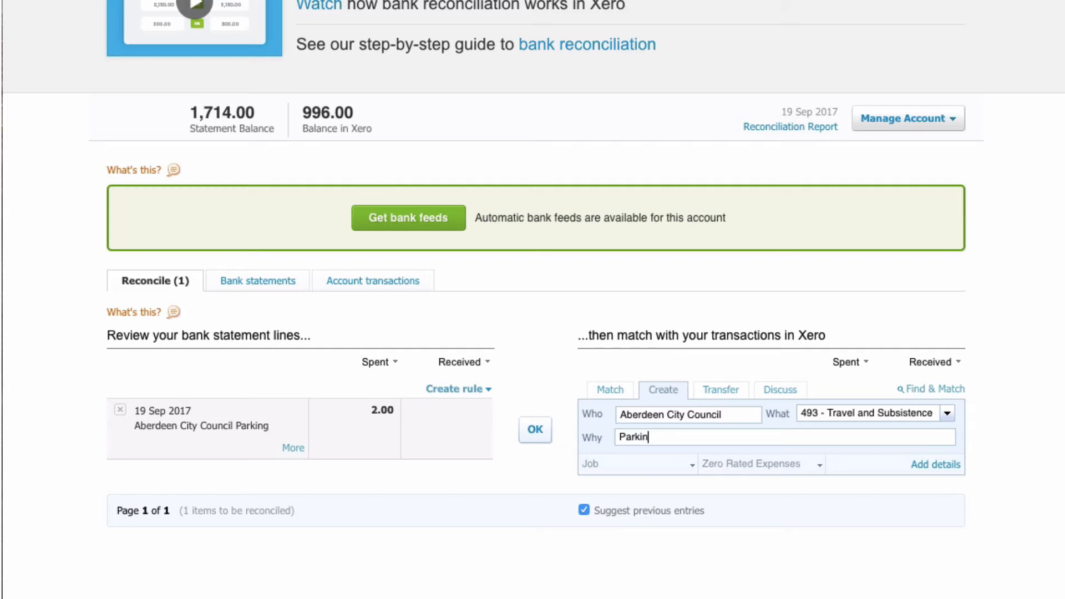
text(g)
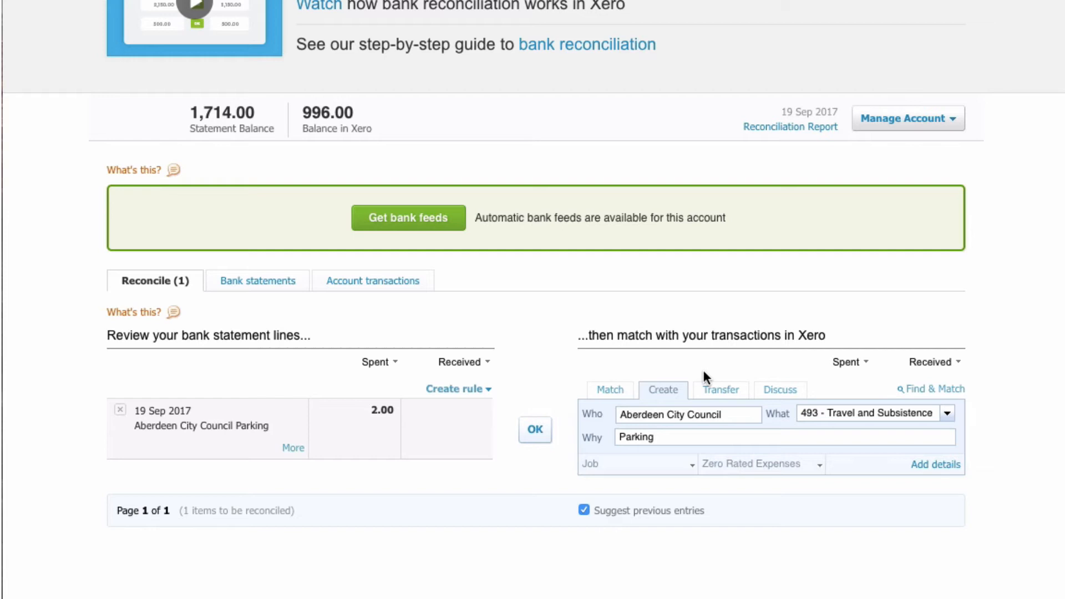
mouse_move(523, 378)
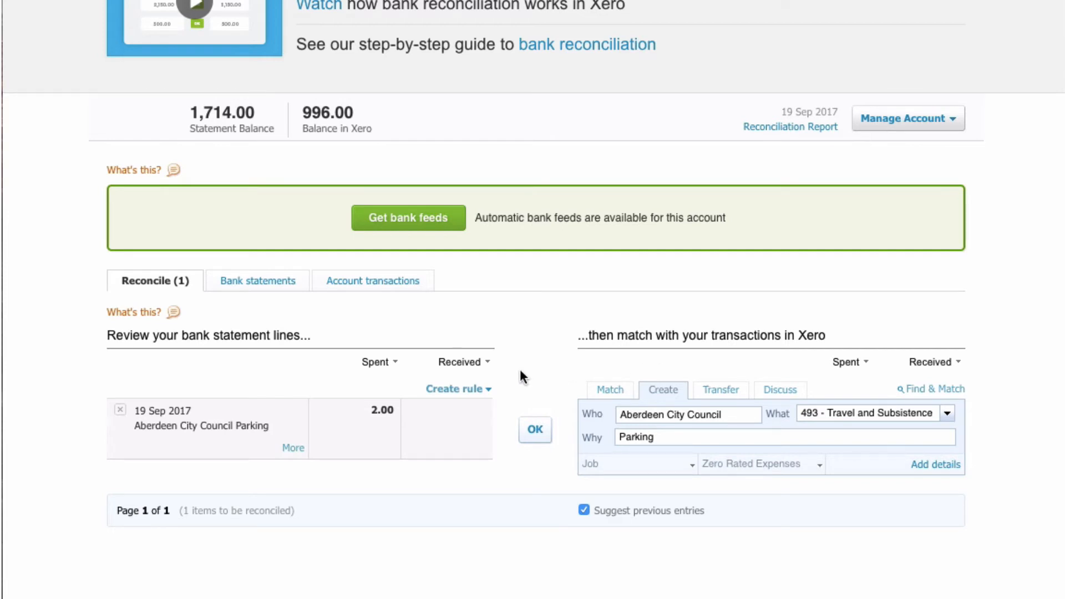
mouse_move(512, 394)
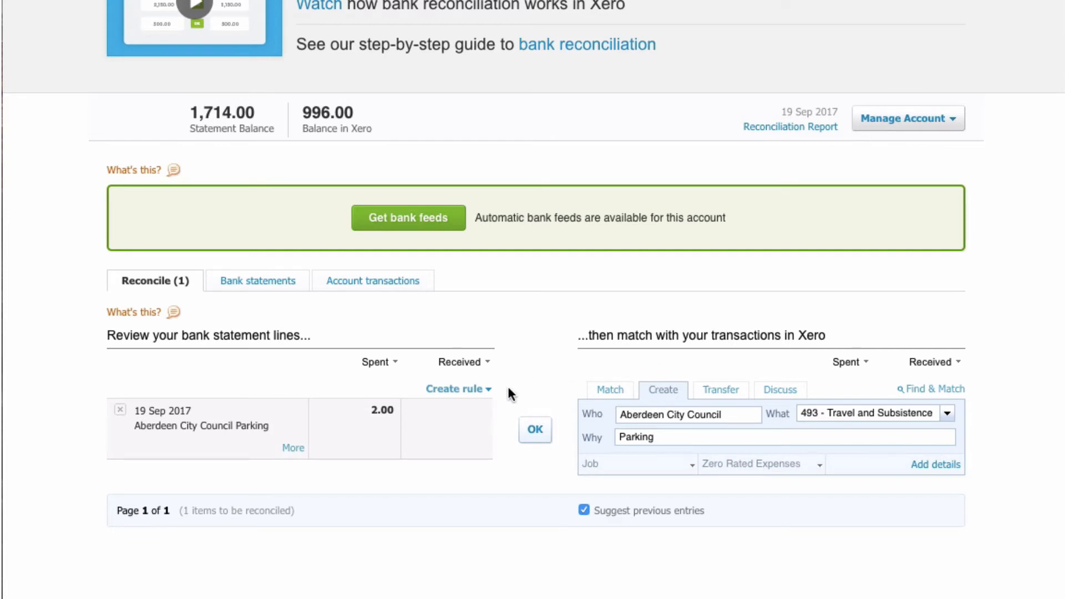
mouse_move(537, 407)
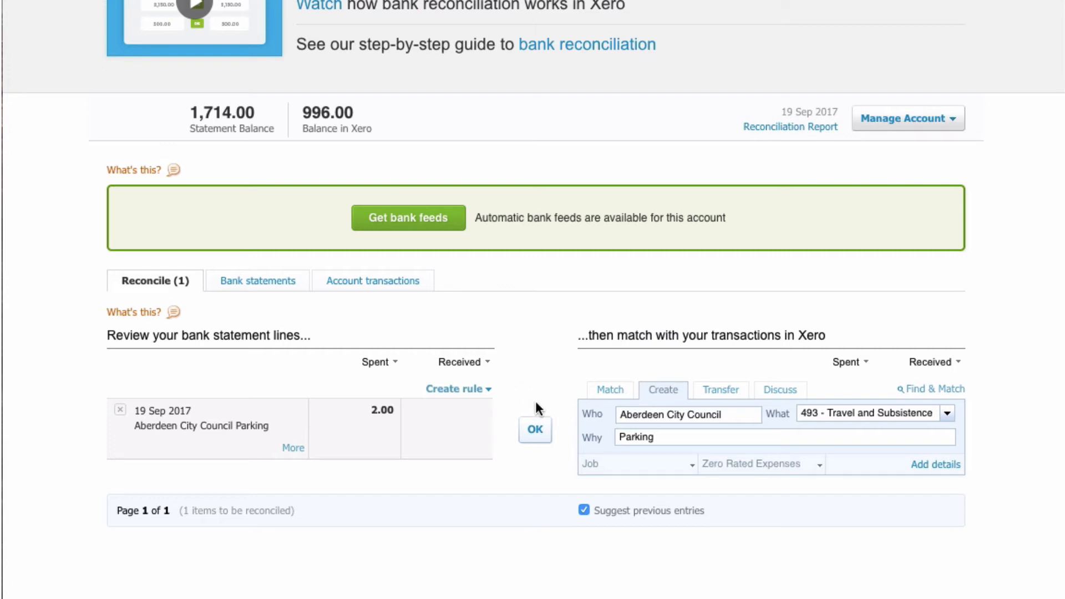
mouse_move(535, 430)
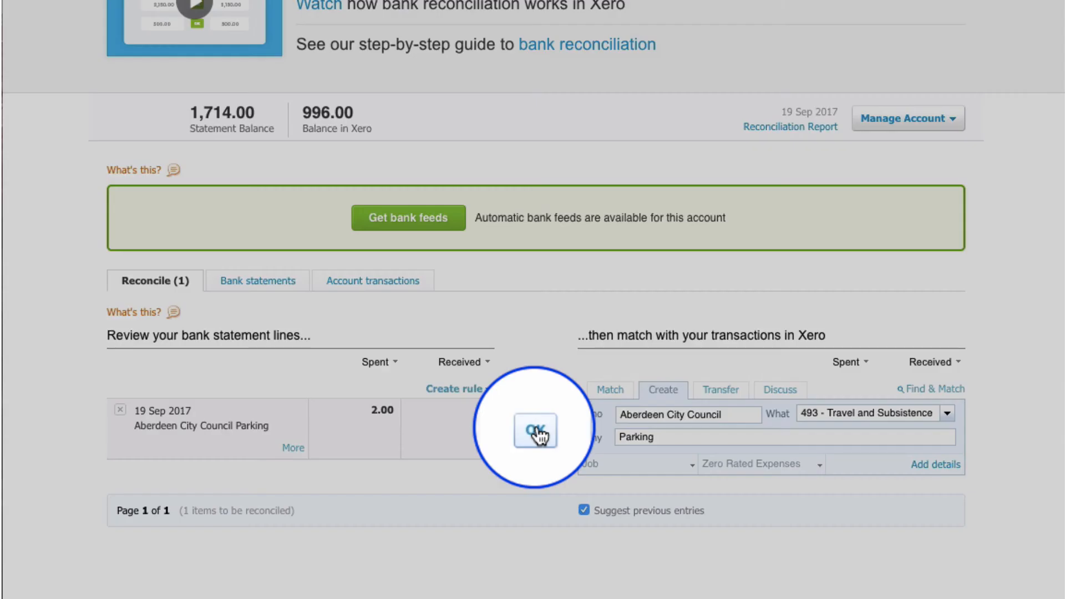
Step: Reconcile the 2.00 parking line, reaching 'Great job!' with a 1,714.00 statement balance
click(534, 432)
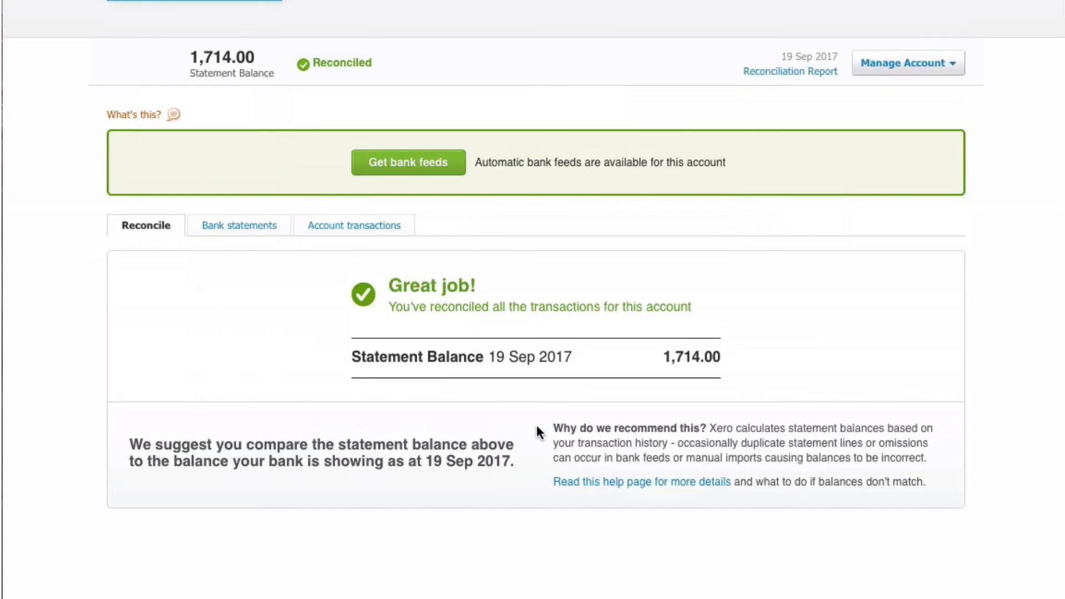
mouse_move(597, 337)
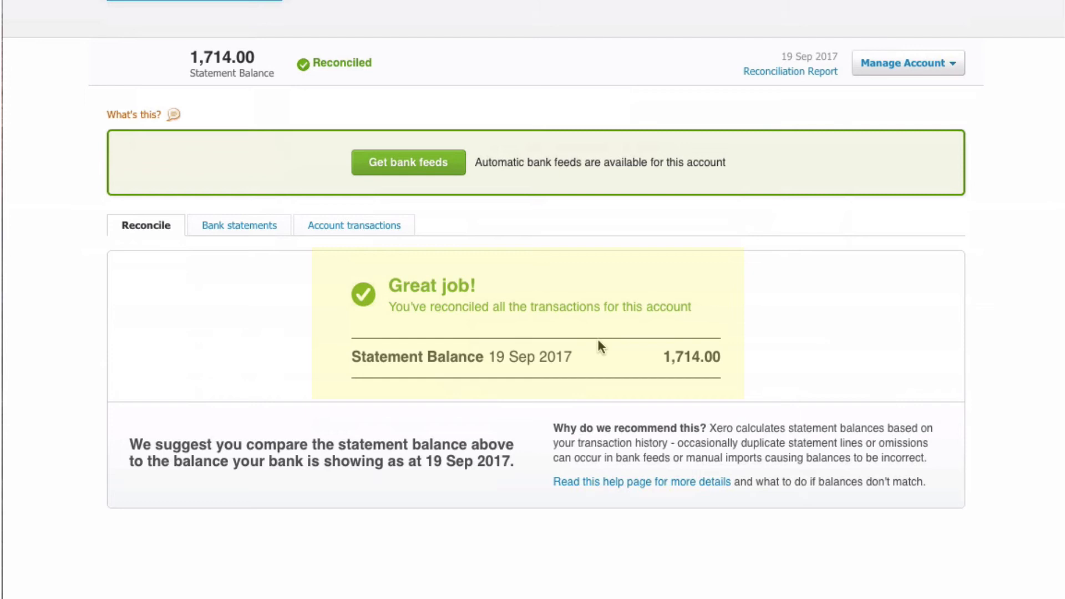
mouse_move(666, 380)
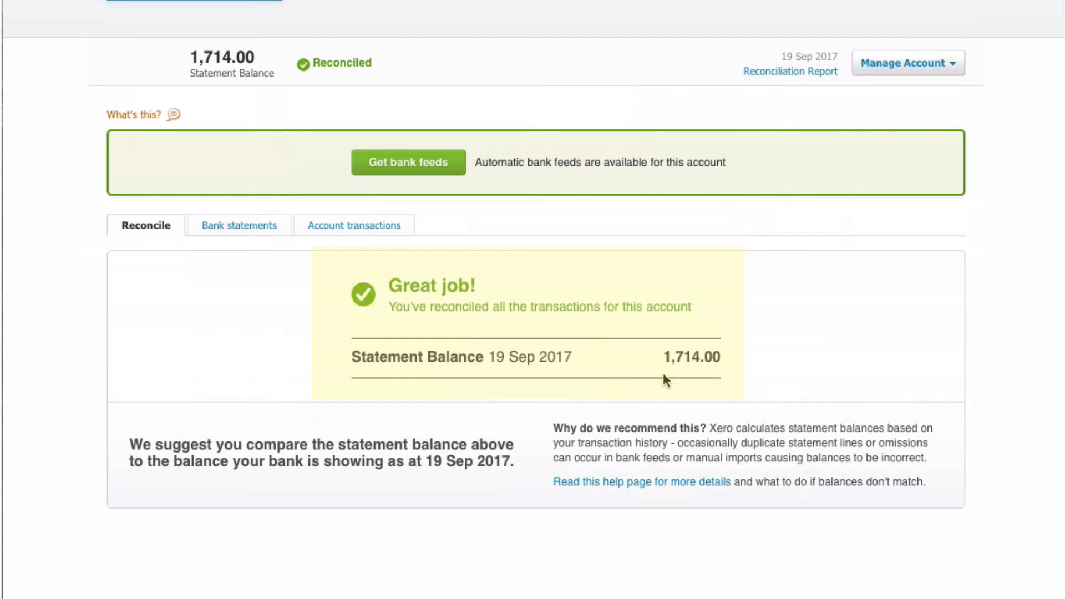
double_click(689, 356)
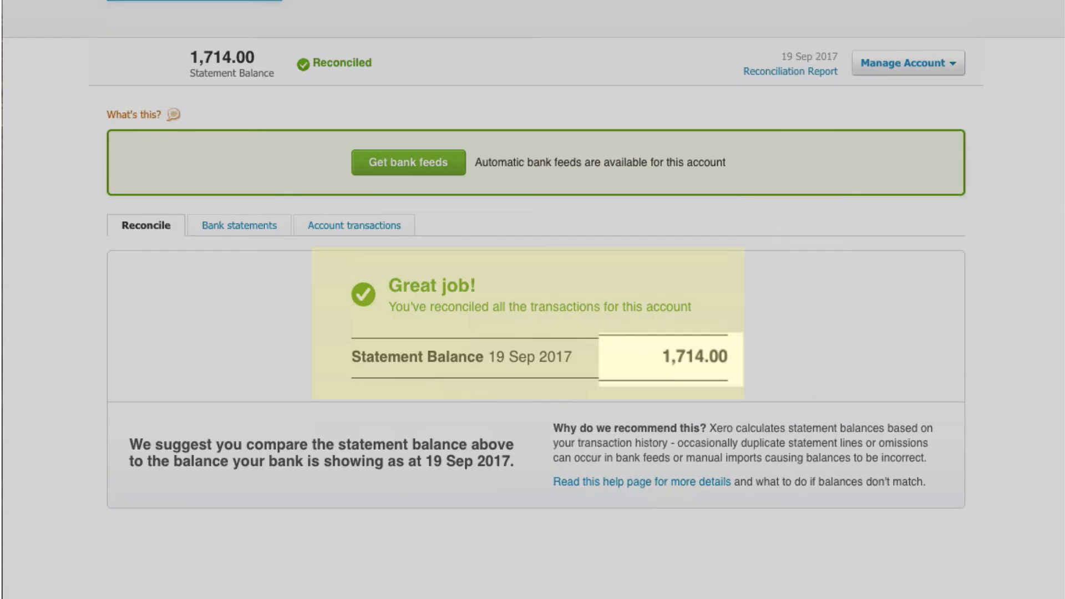
mouse_move(627, 342)
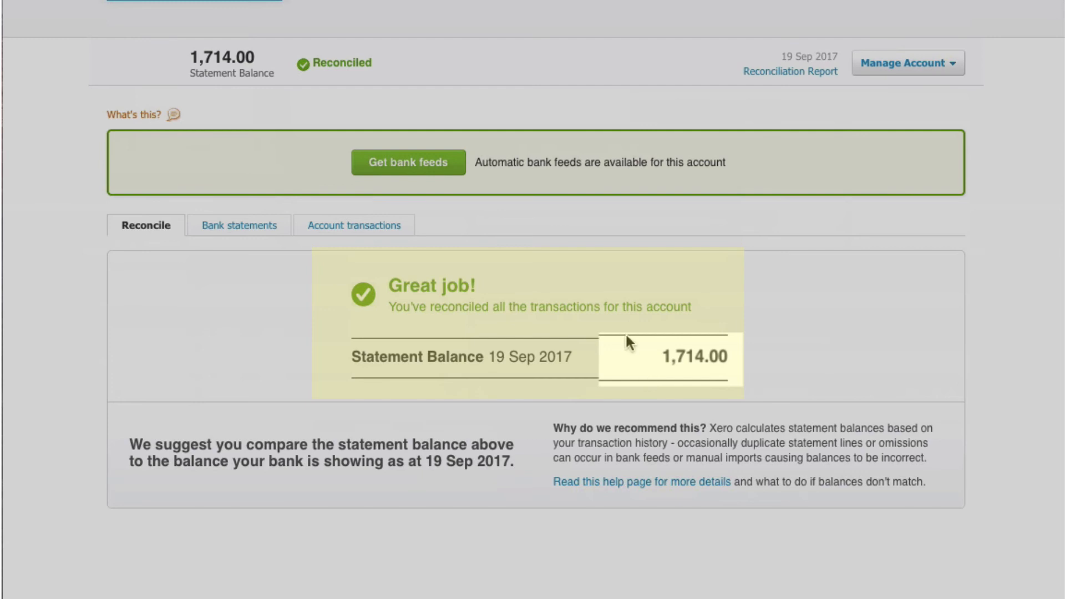
mouse_move(733, 278)
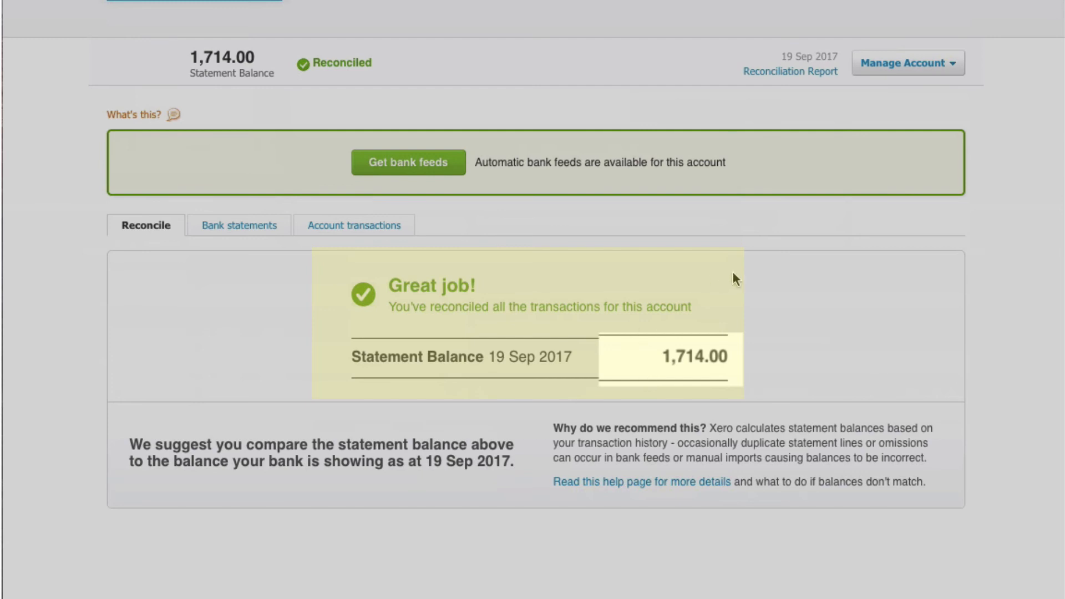
scroll(up, 3)
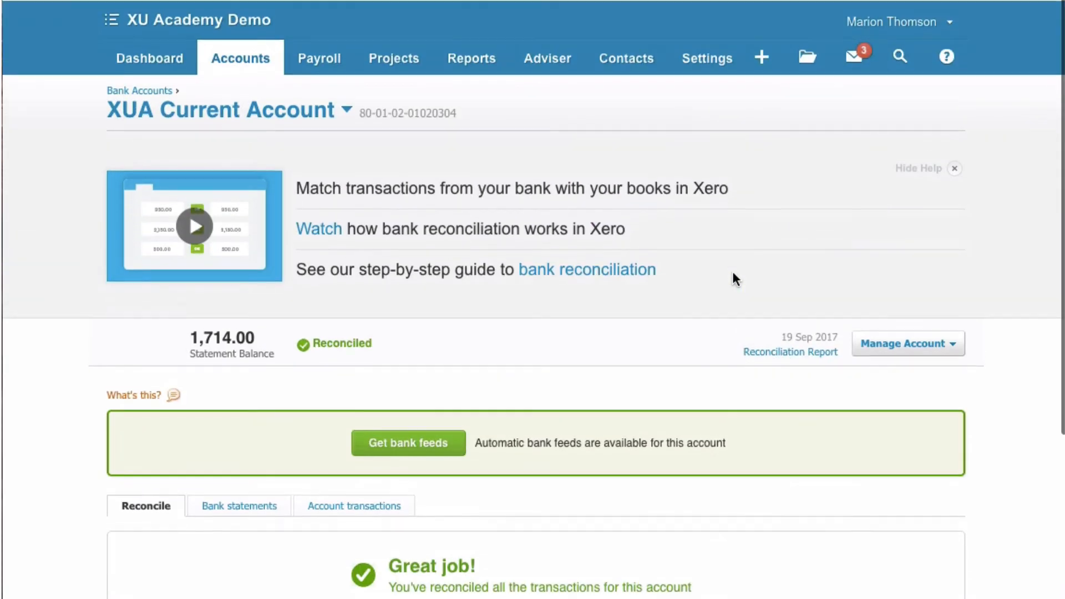